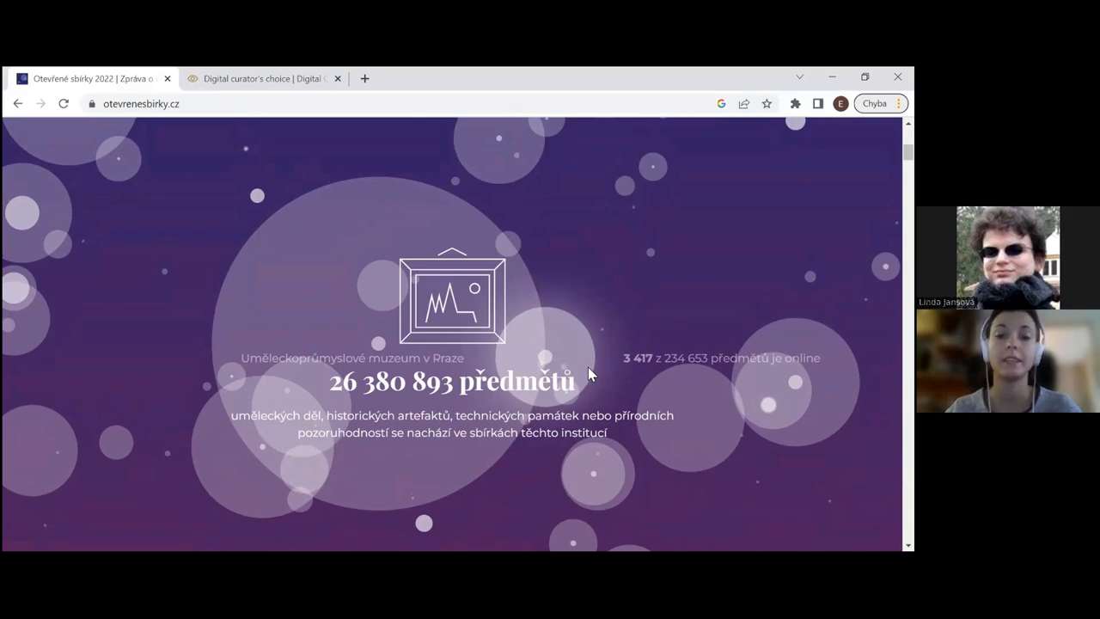
Step: Scroll past the 26 380 893 total objects to the 25 003 371 objects in inaccessible depositories
{"action": "scroll", "scroll_direction": "down", "scroll_amount": 3}
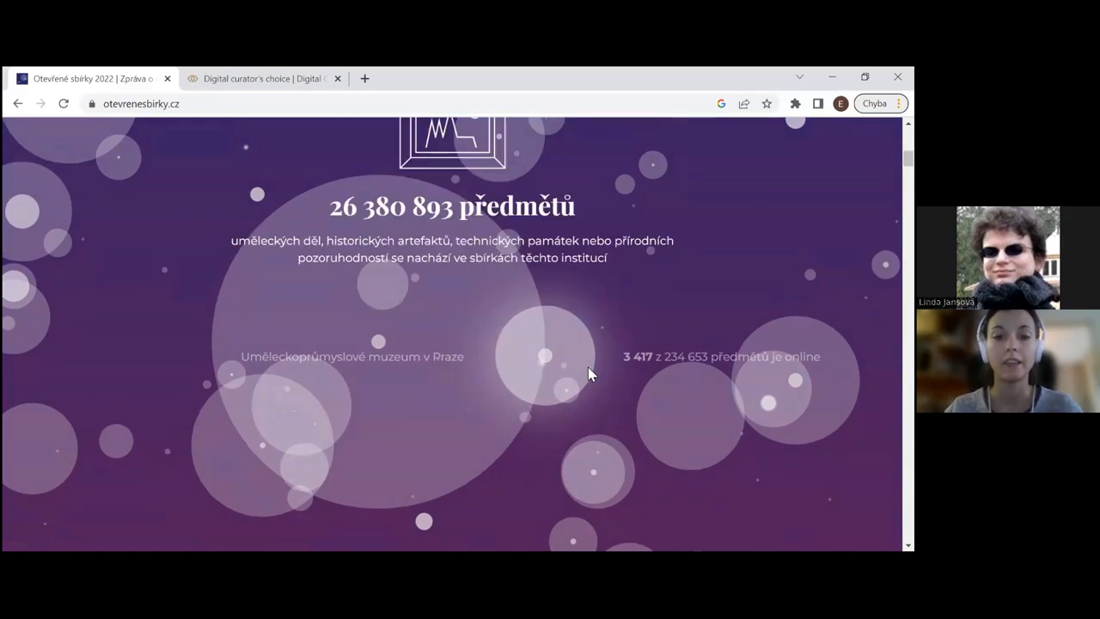
{"action": "scroll", "scroll_direction": "down", "scroll_amount": 3}
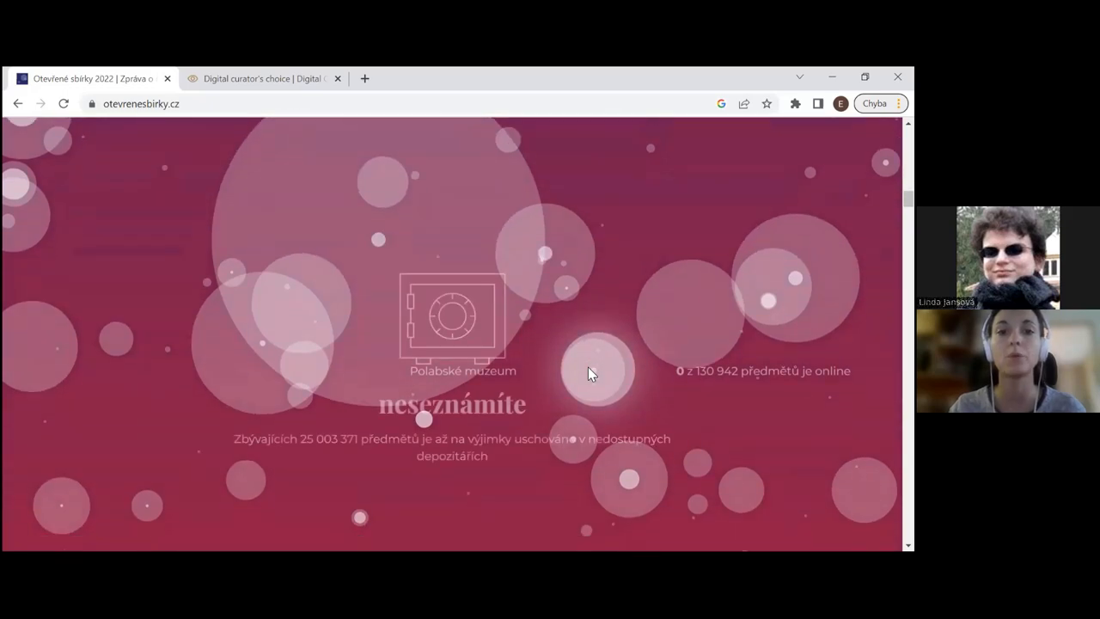
{"action": "scroll", "scroll_direction": "down", "scroll_amount": 3}
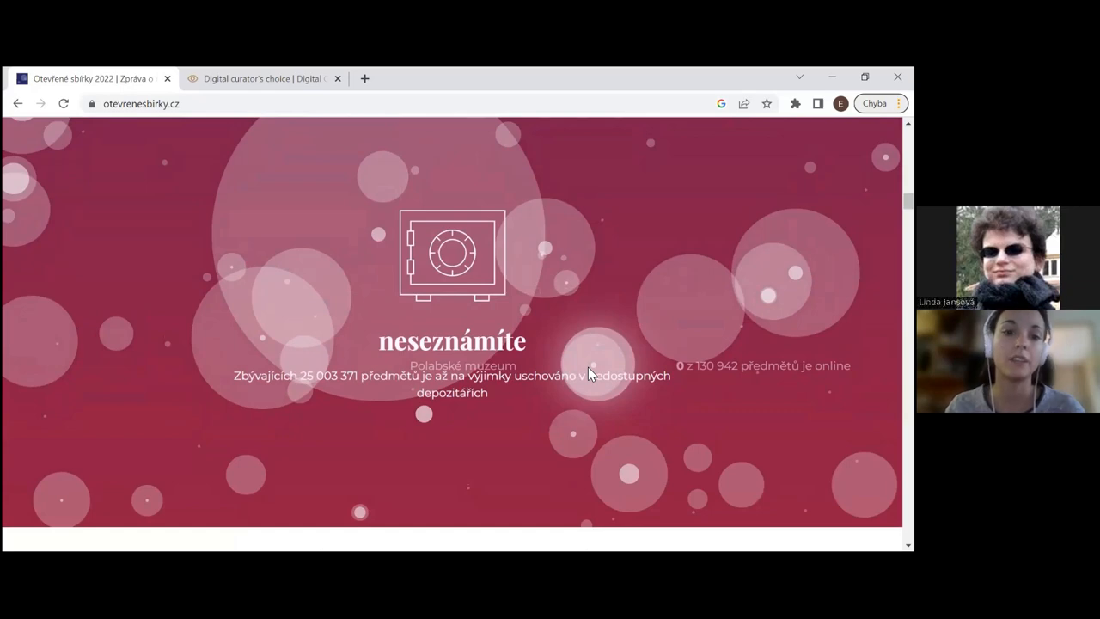
{"action": "scroll", "scroll_direction": "down", "scroll_amount": 3}
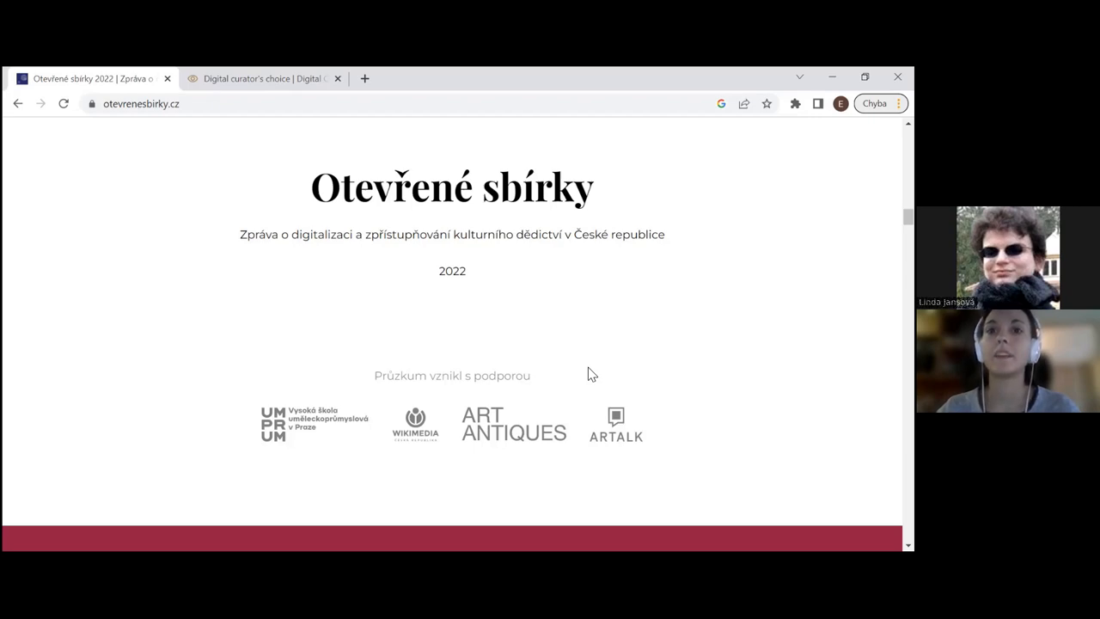
{"action": "mouse_move", "coordinate": [291, 389]}
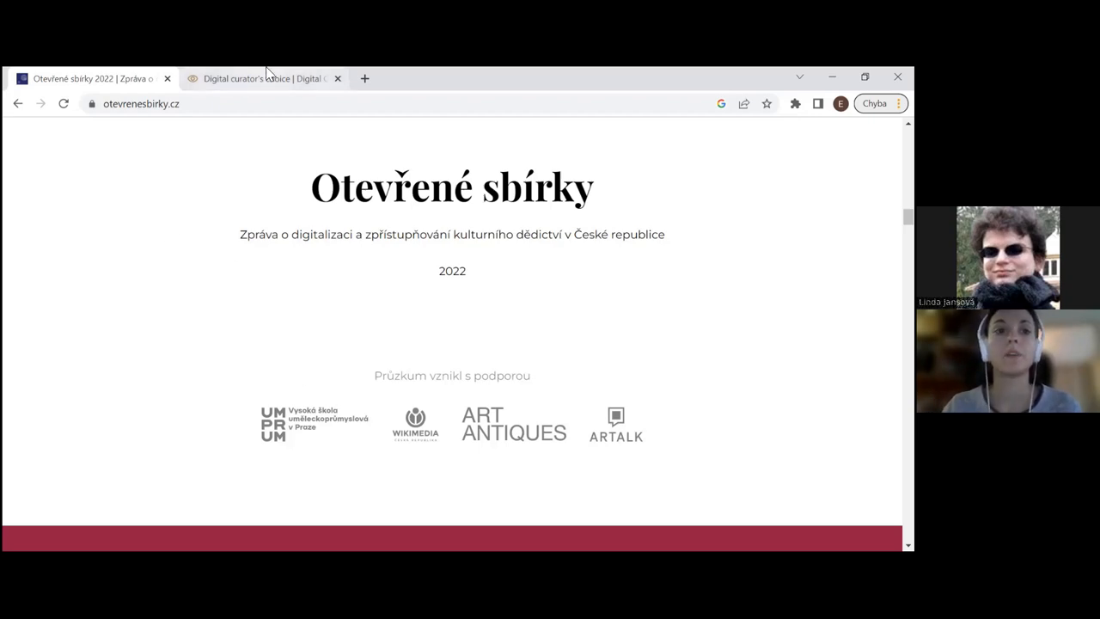
Step: Switch to the Digital Curator tab showing its 7-artwork Human face and Sunflower exhibition
{"action": "left_click", "coordinate": [267, 78]}
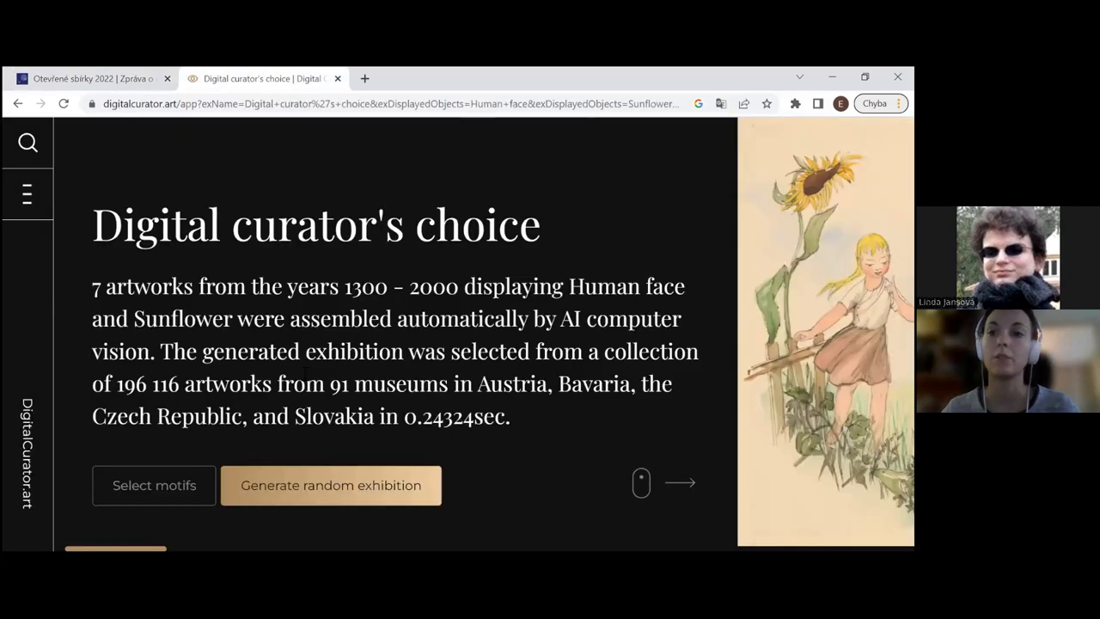
{"action": "mouse_move", "coordinate": [286, 523]}
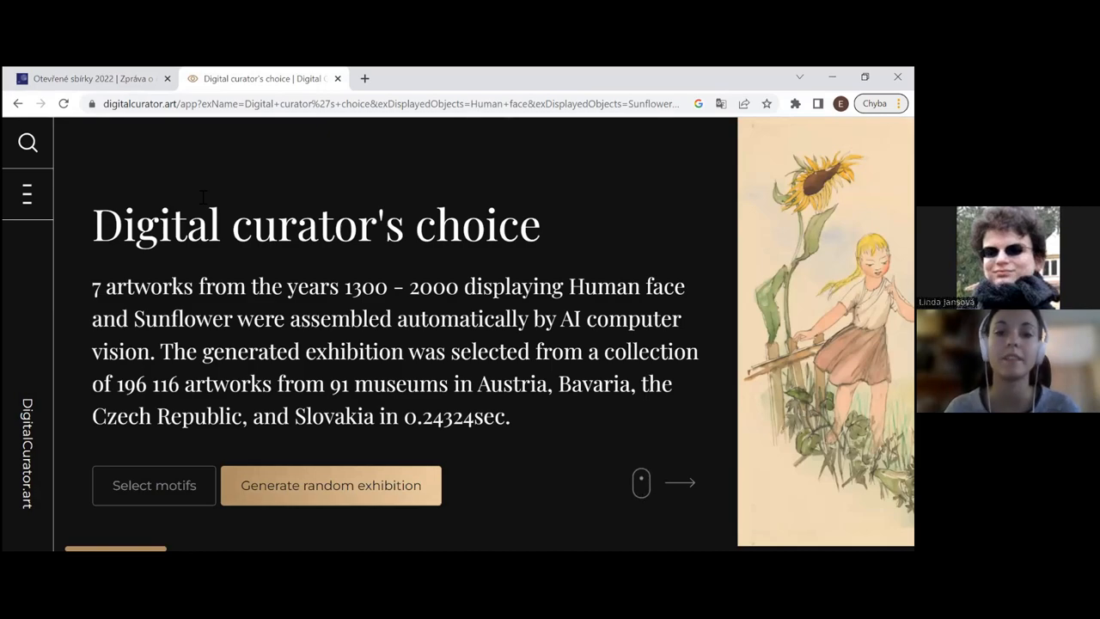
{"action": "mouse_move", "coordinate": [27, 143]}
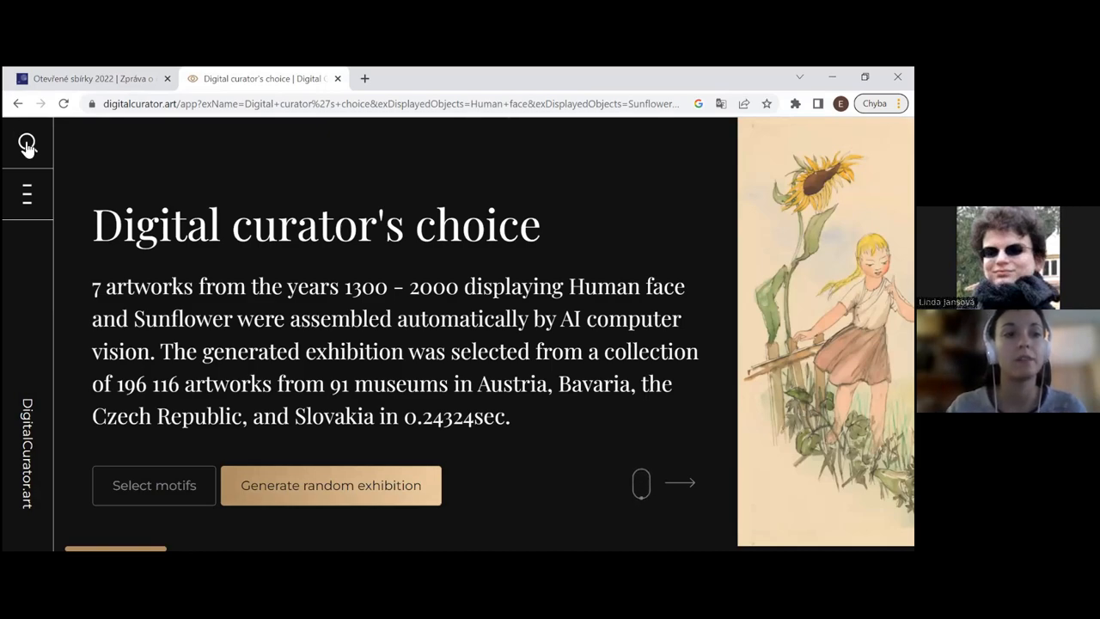
Step: Set the exhibition motifs to Human face and Horse, giving 286 matching artworks
{"action": "left_click", "coordinate": [153, 485]}
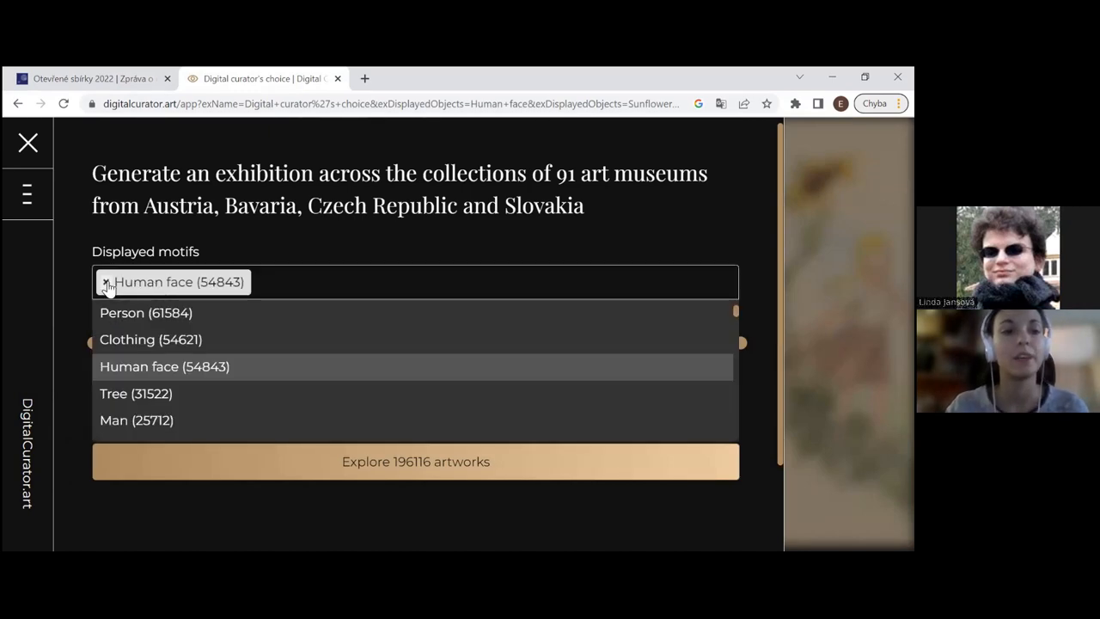
{"action": "left_click", "coordinate": [105, 282]}
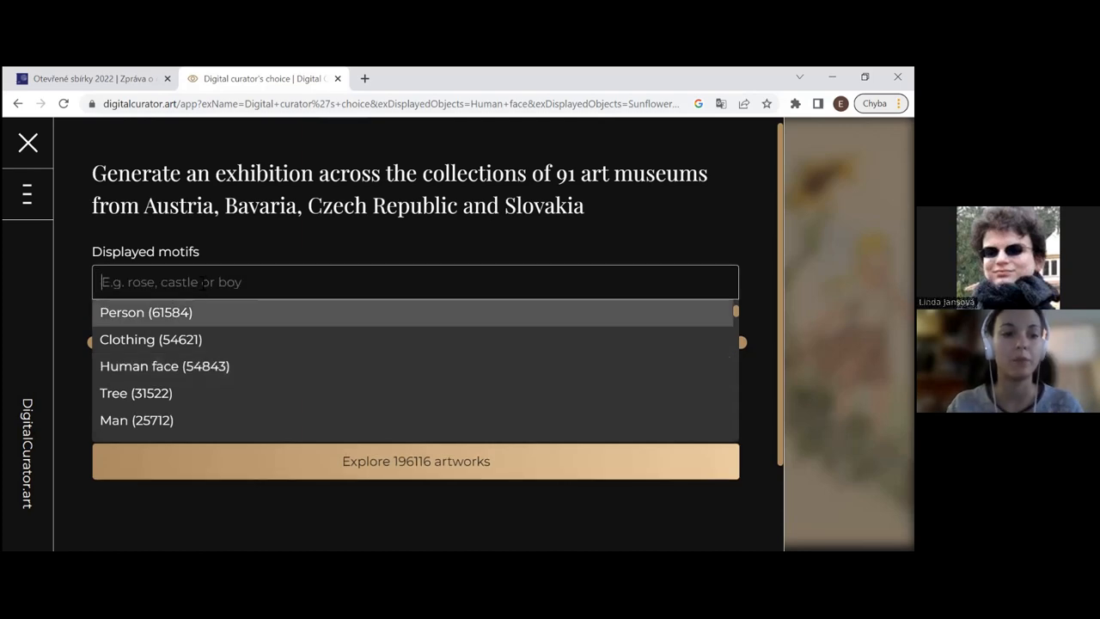
{"action": "left_click", "coordinate": [164, 366]}
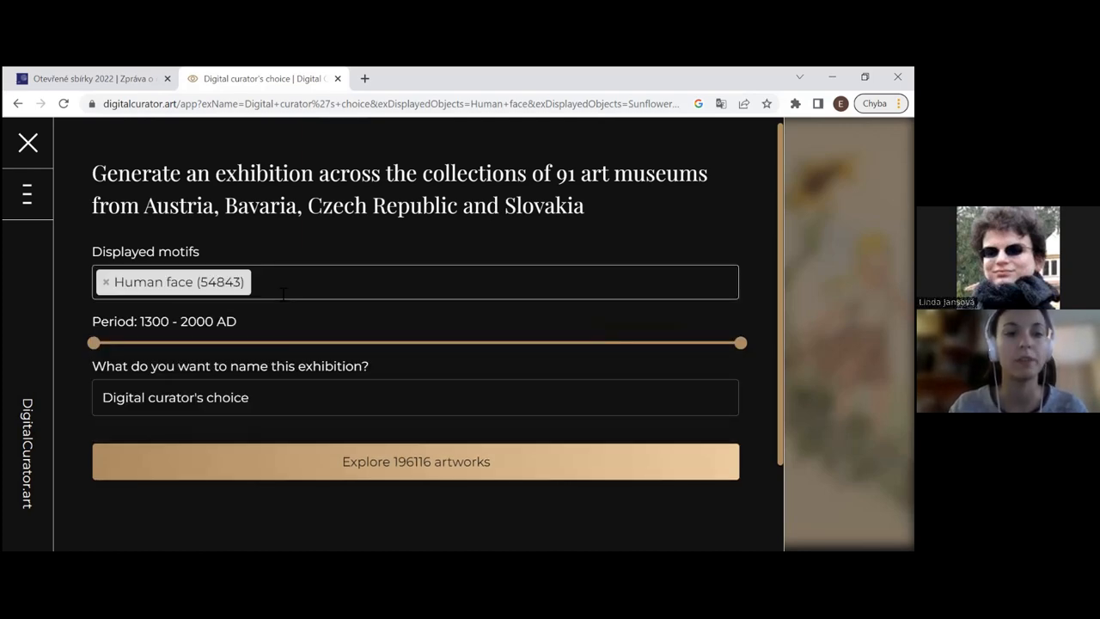
{"action": "left_click", "coordinate": [407, 282]}
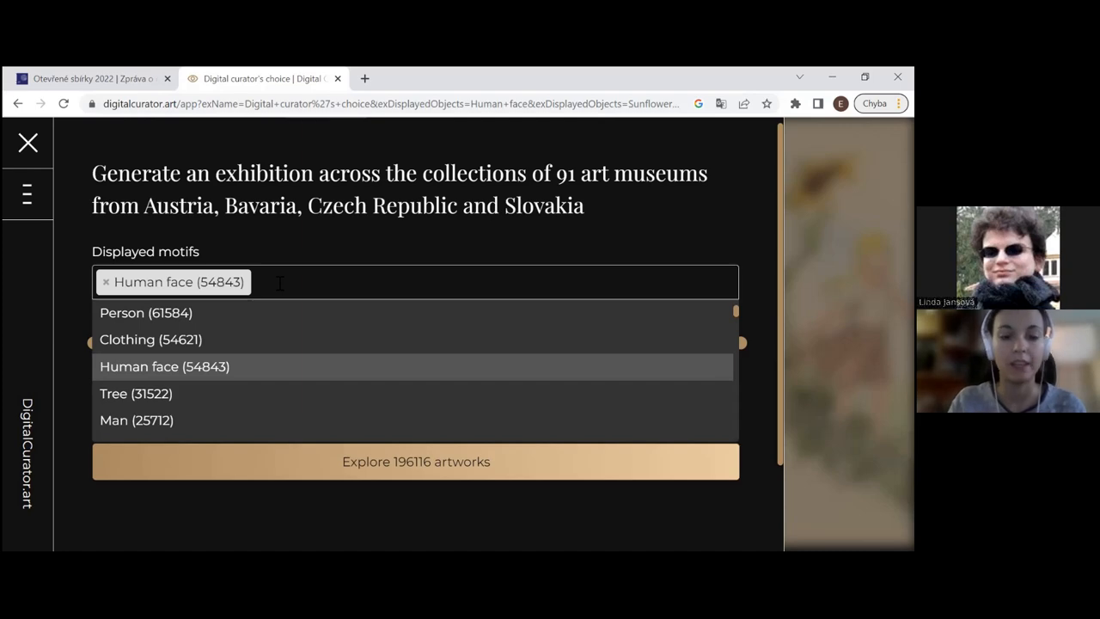
{"action": "type", "text": "hor"}
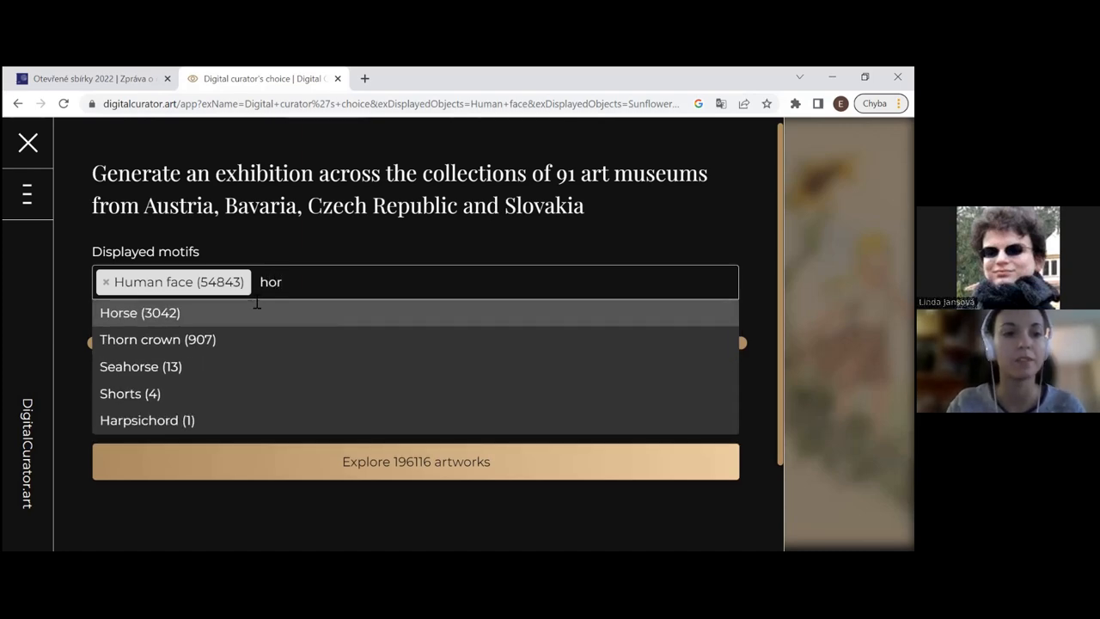
{"action": "left_click", "coordinate": [139, 313]}
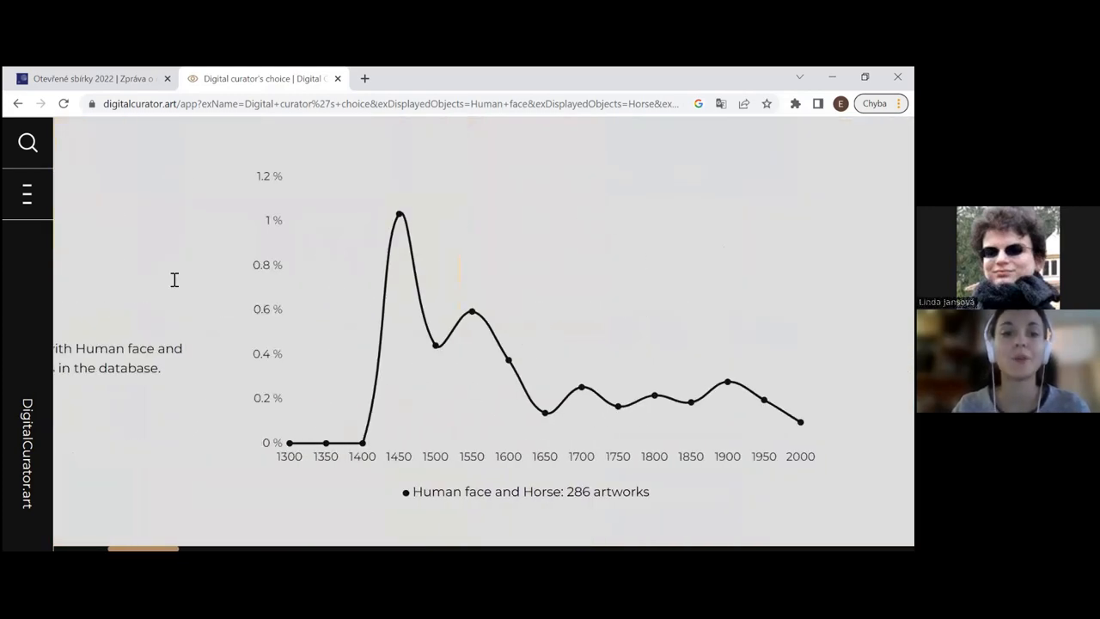
{"action": "mouse_move", "coordinate": [334, 388]}
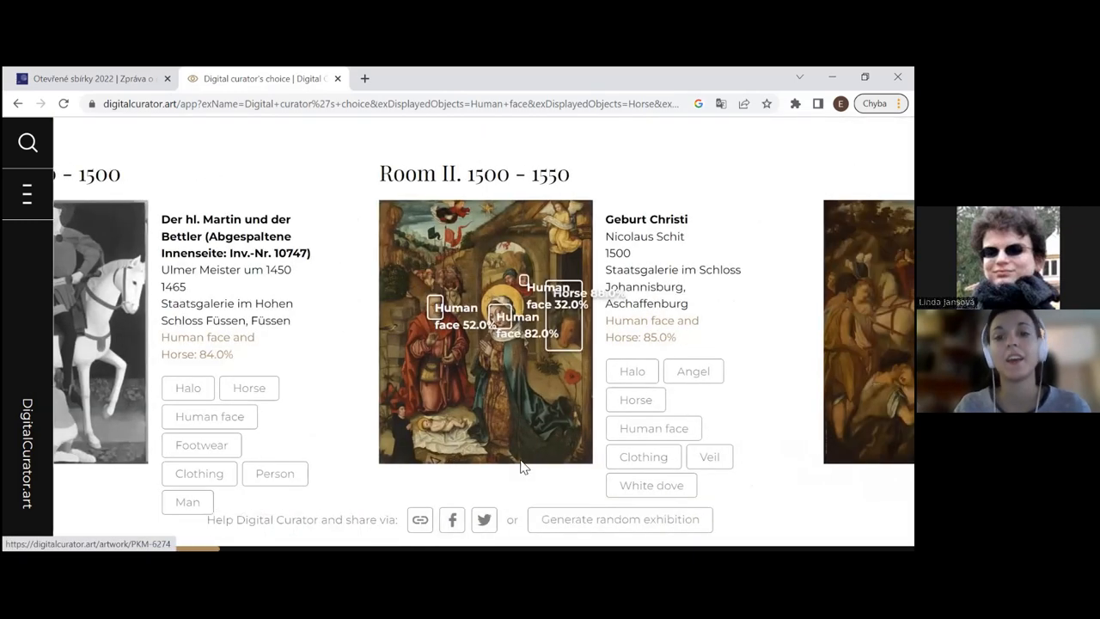
{"action": "mouse_move", "coordinate": [731, 421]}
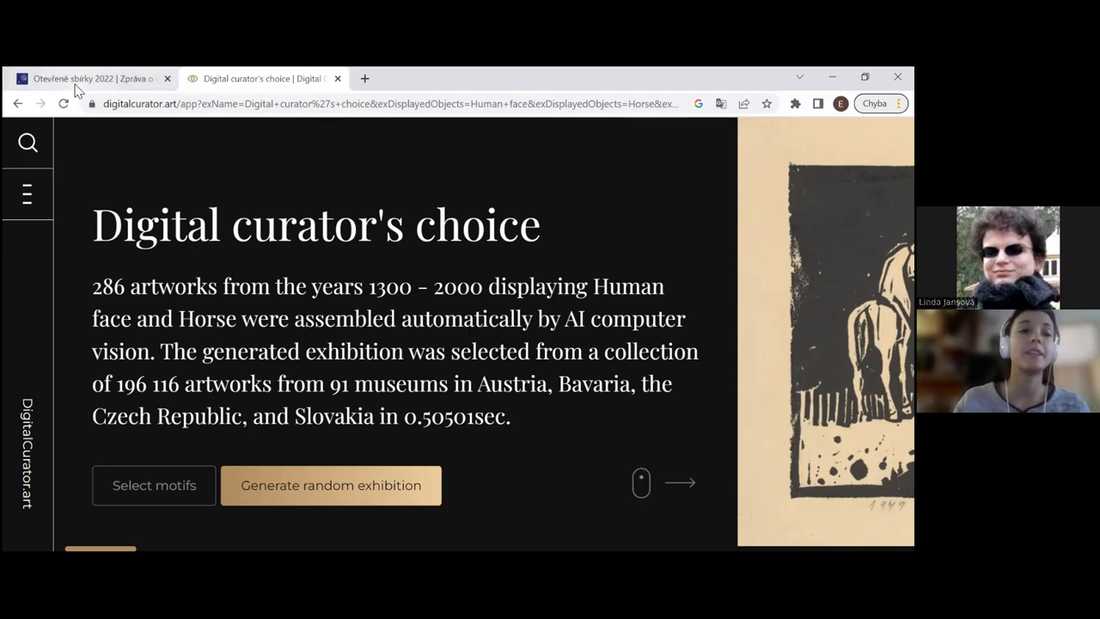
Step: Return to the Otevřené sbírky 2022 title section with supporter logos fully visible
{"action": "left_click", "coordinate": [90, 78]}
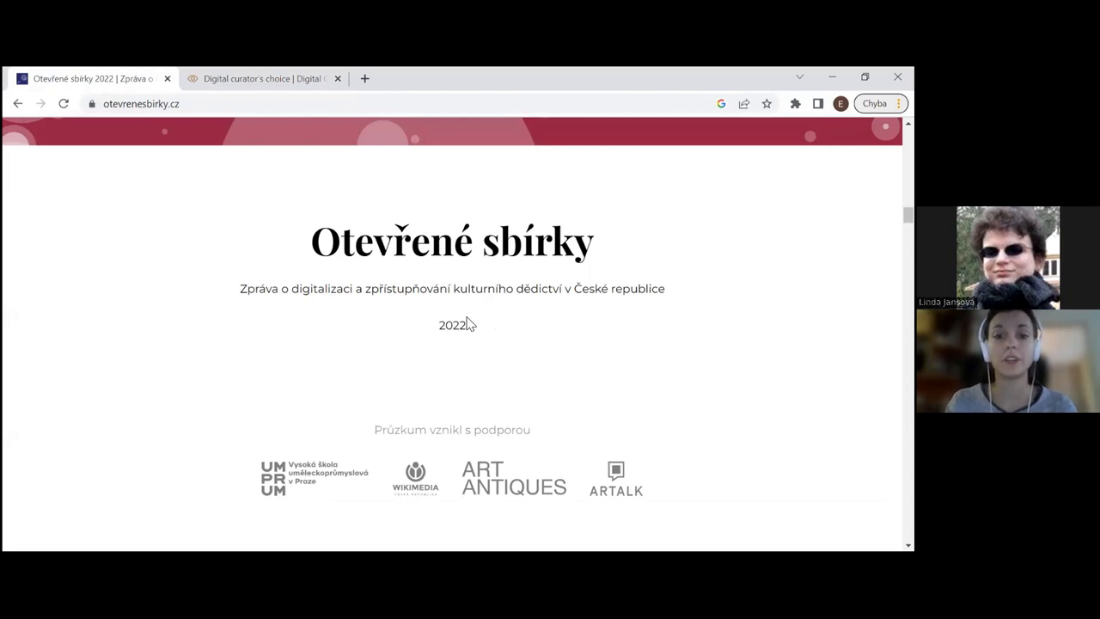
{"action": "scroll", "scroll_direction": "down", "scroll_amount": 3}
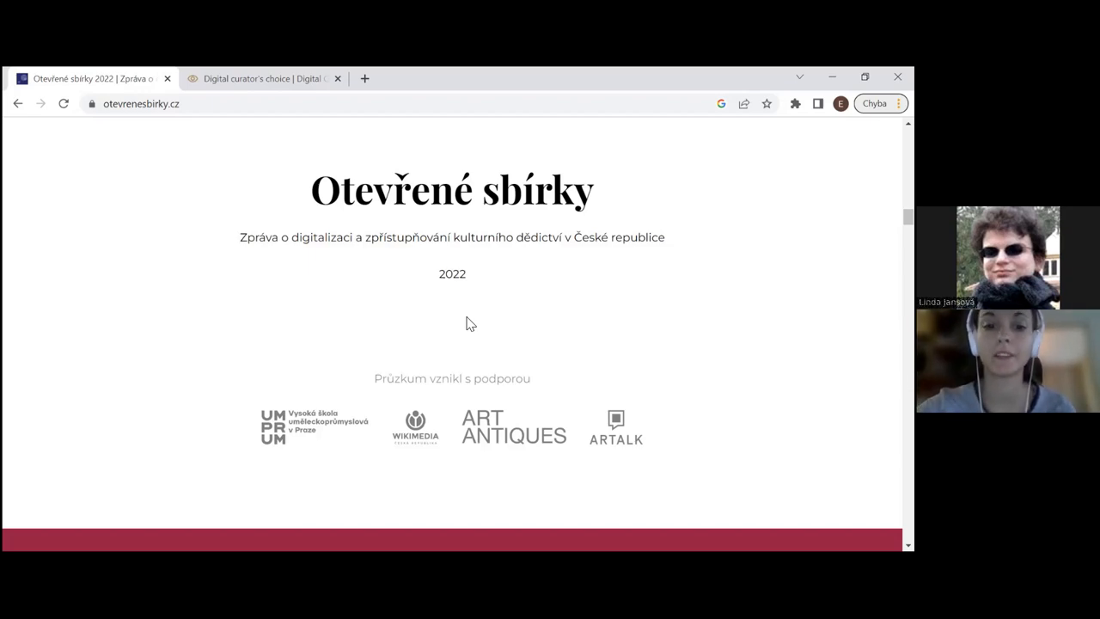
{"action": "scroll", "scroll_direction": "down", "scroll_amount": 3}
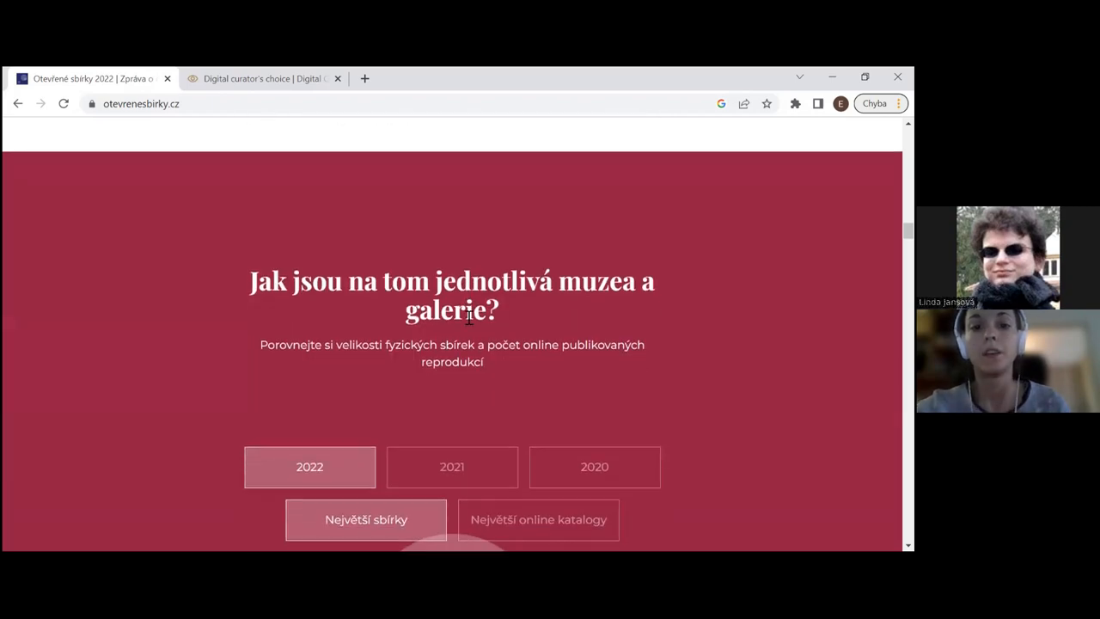
{"action": "scroll", "scroll_direction": "down", "scroll_amount": 3}
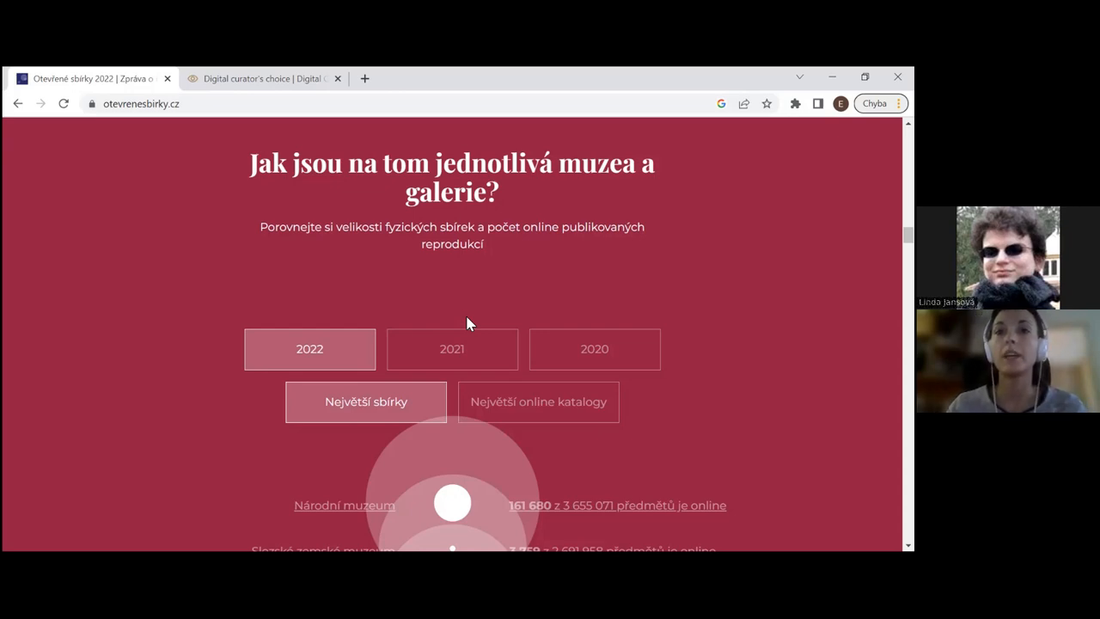
{"action": "mouse_move", "coordinate": [307, 368]}
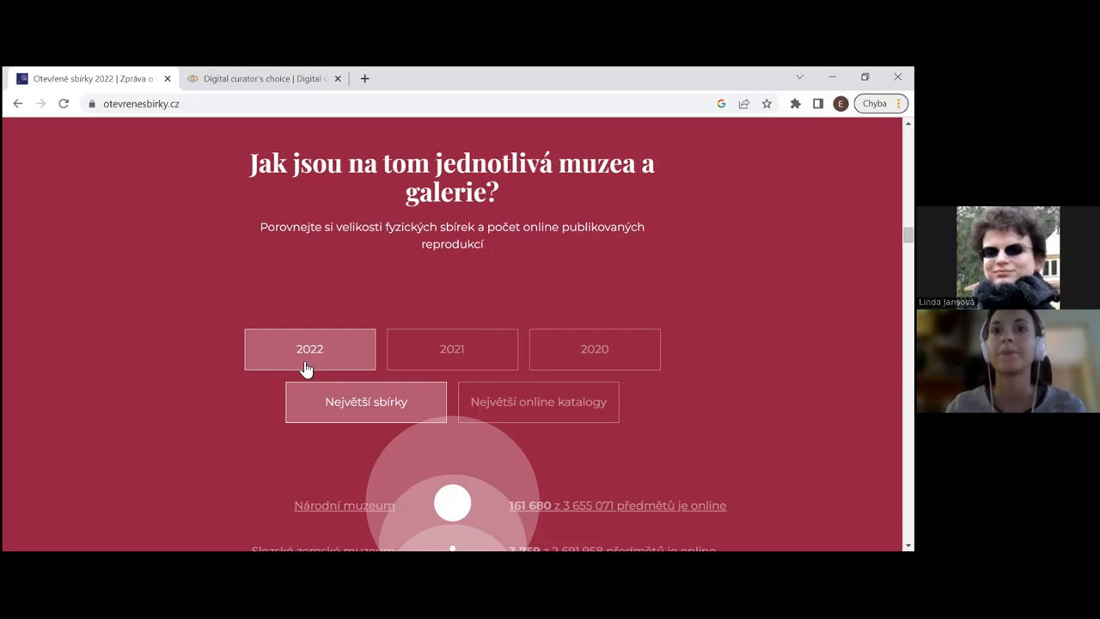
{"action": "scroll", "scroll_direction": "down", "scroll_amount": 3}
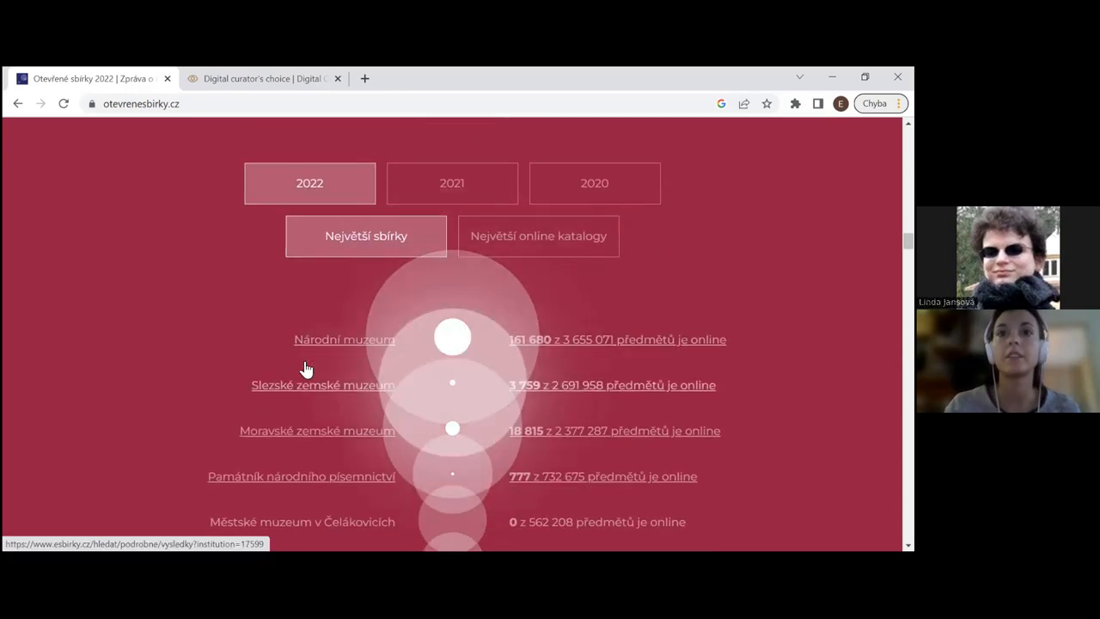
{"action": "scroll", "scroll_direction": "down", "scroll_amount": 3}
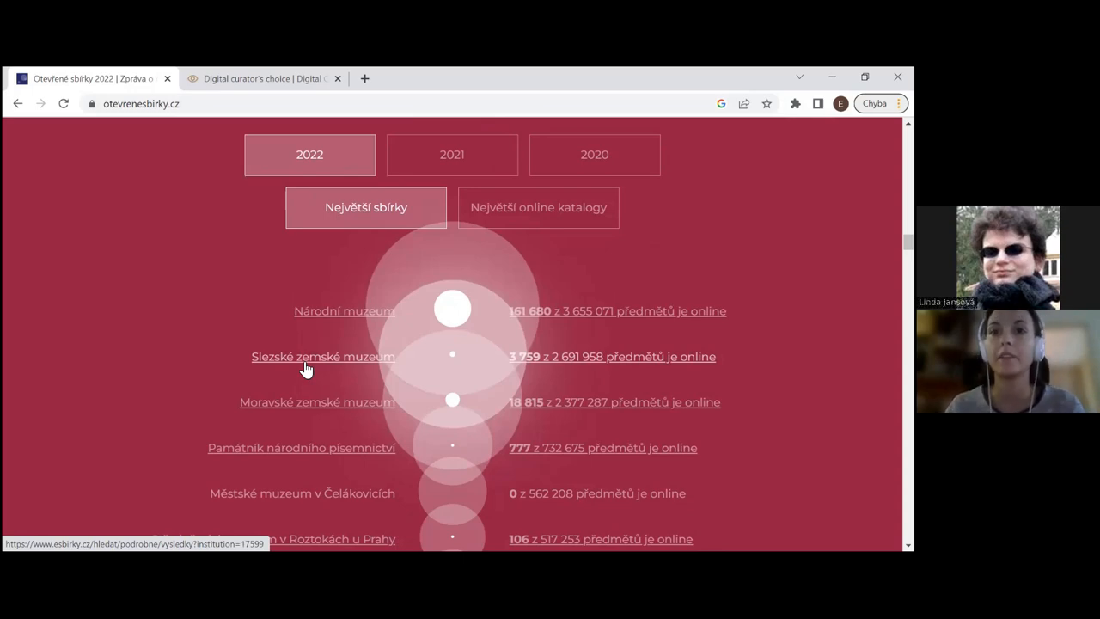
{"action": "scroll", "scroll_direction": "down", "scroll_amount": 3}
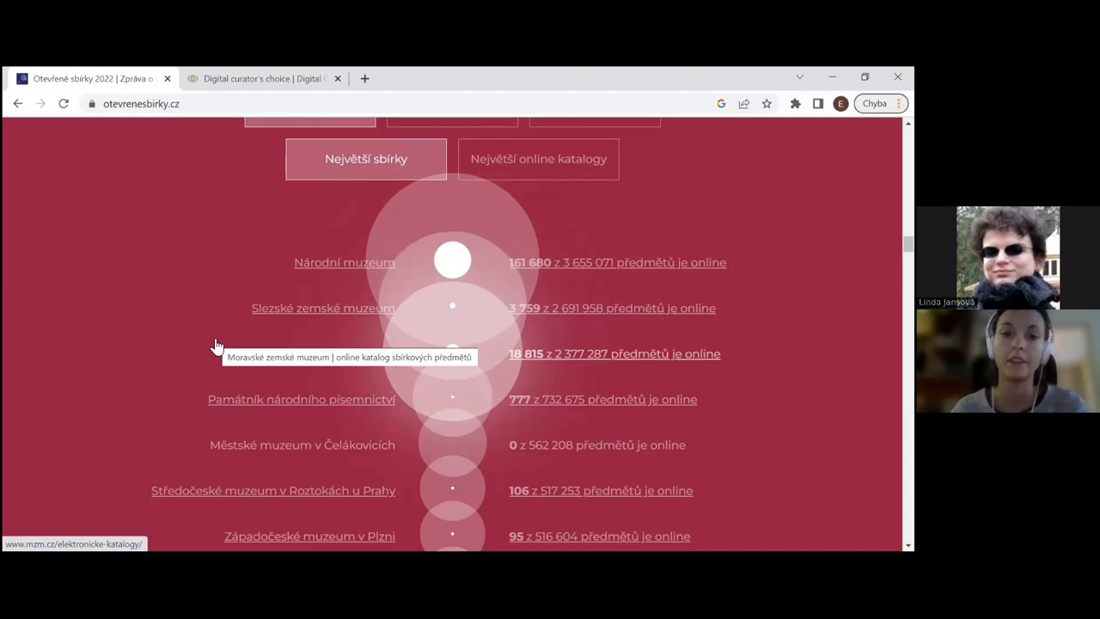
{"action": "scroll", "scroll_direction": "down", "scroll_amount": 3}
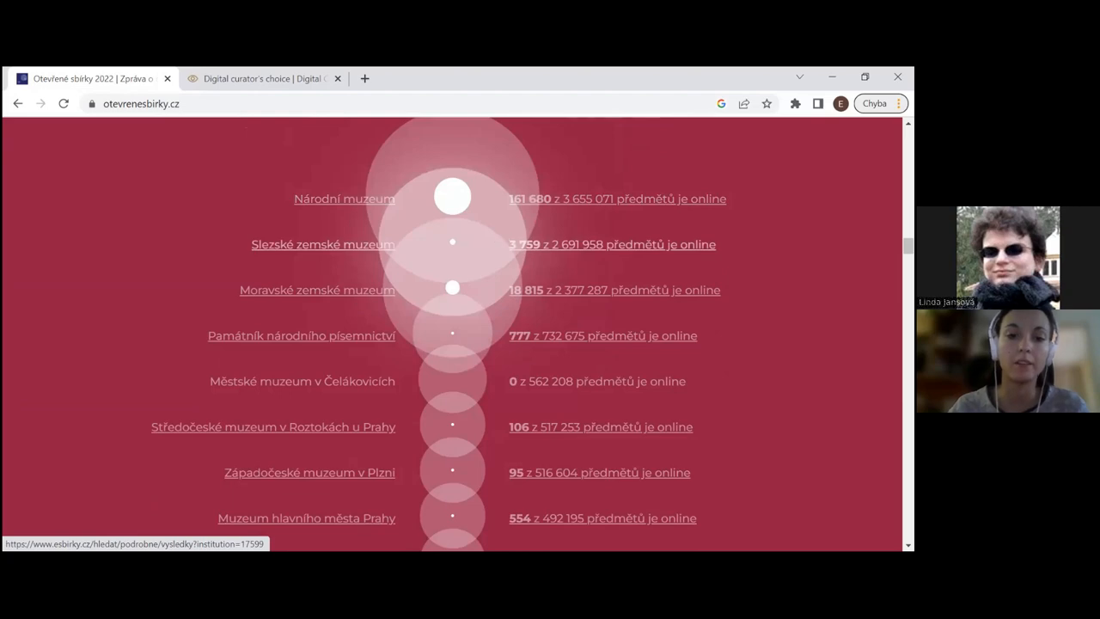
{"action": "mouse_move", "coordinate": [277, 209]}
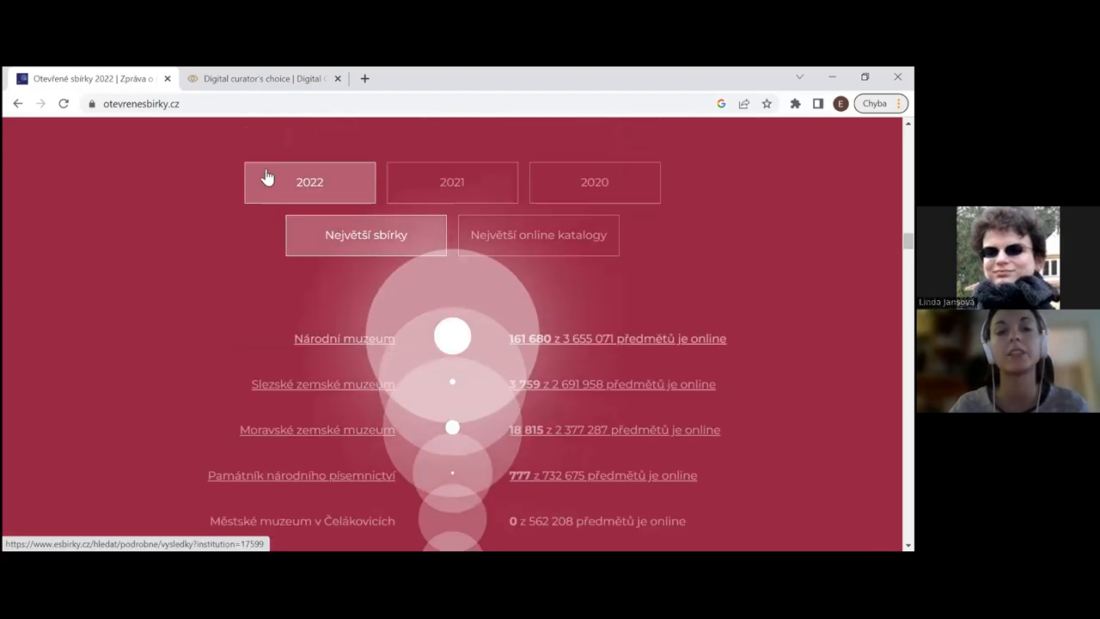
{"action": "scroll", "scroll_direction": "down", "scroll_amount": 3}
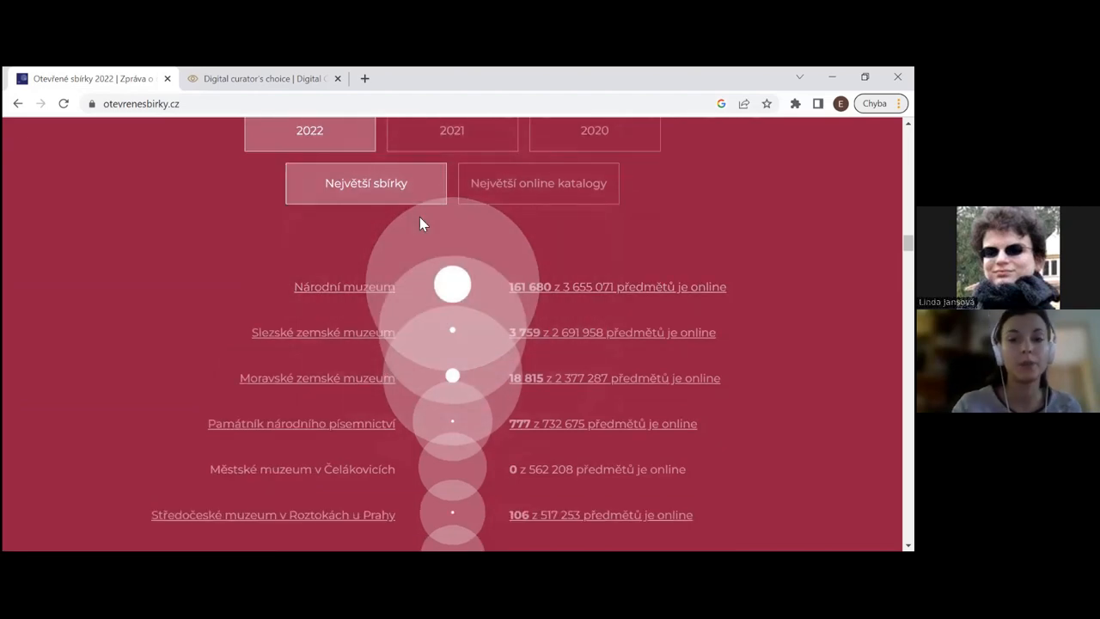
{"action": "mouse_move", "coordinate": [564, 302]}
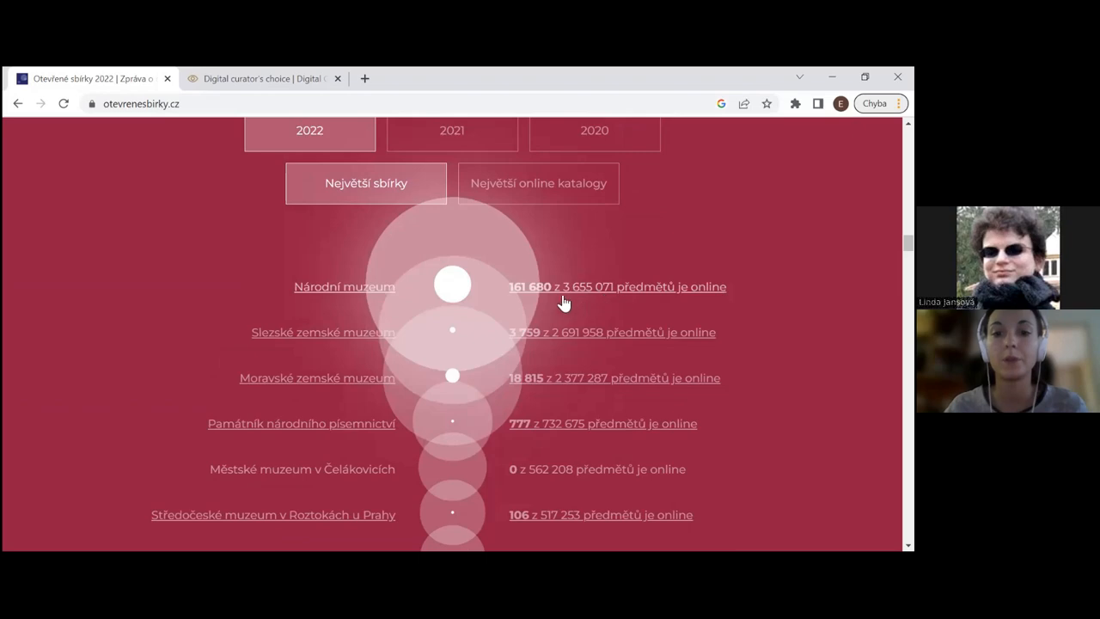
{"action": "mouse_move", "coordinate": [529, 297]}
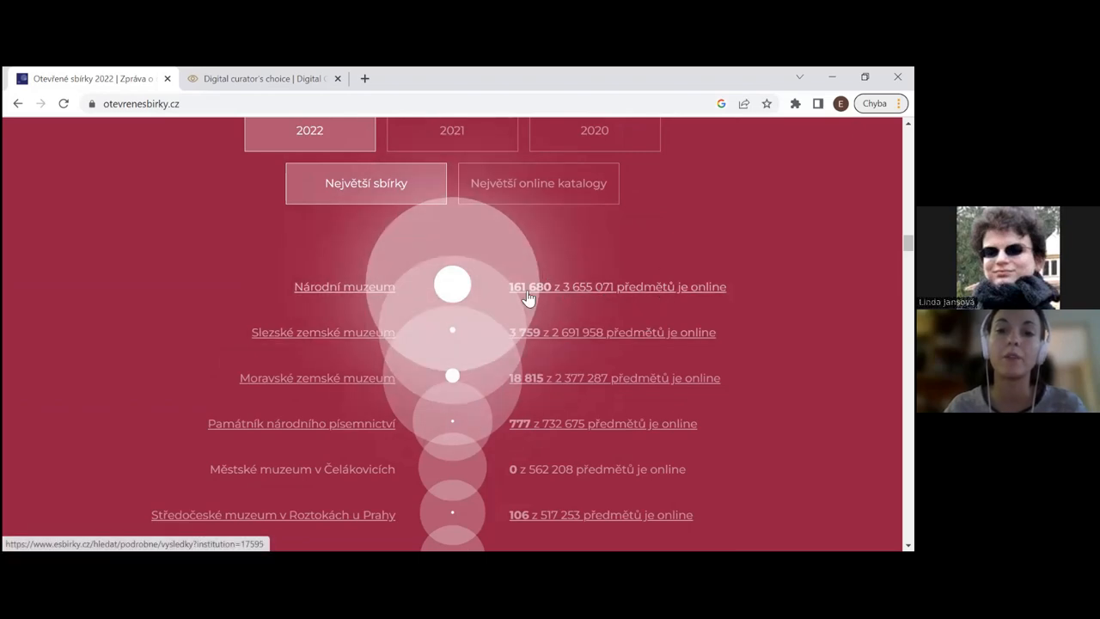
{"action": "mouse_move", "coordinate": [610, 321]}
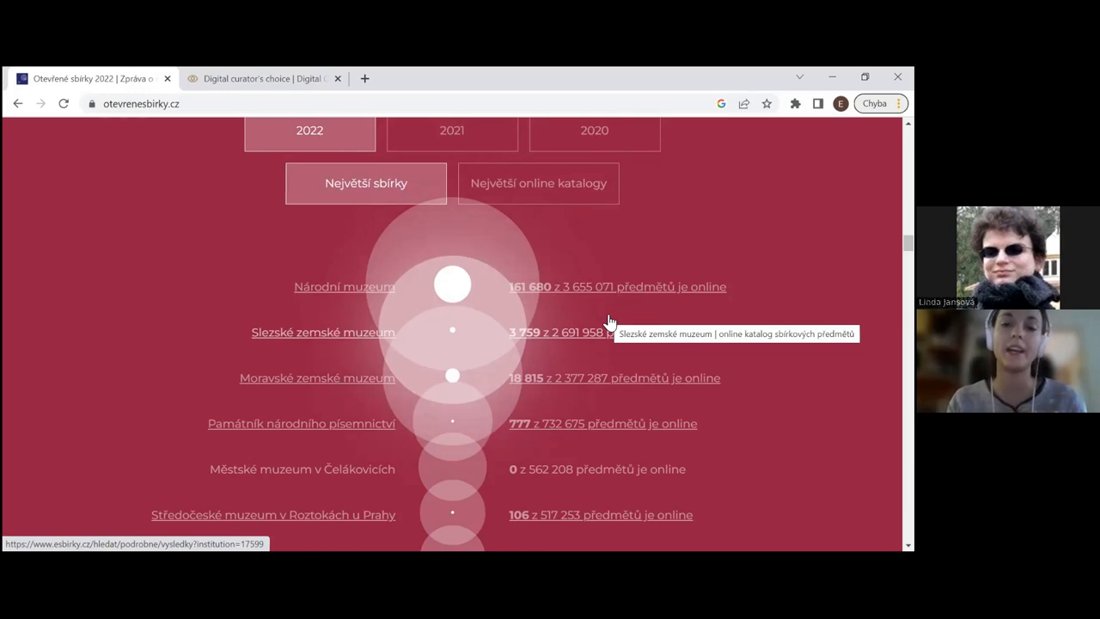
{"action": "mouse_move", "coordinate": [574, 318]}
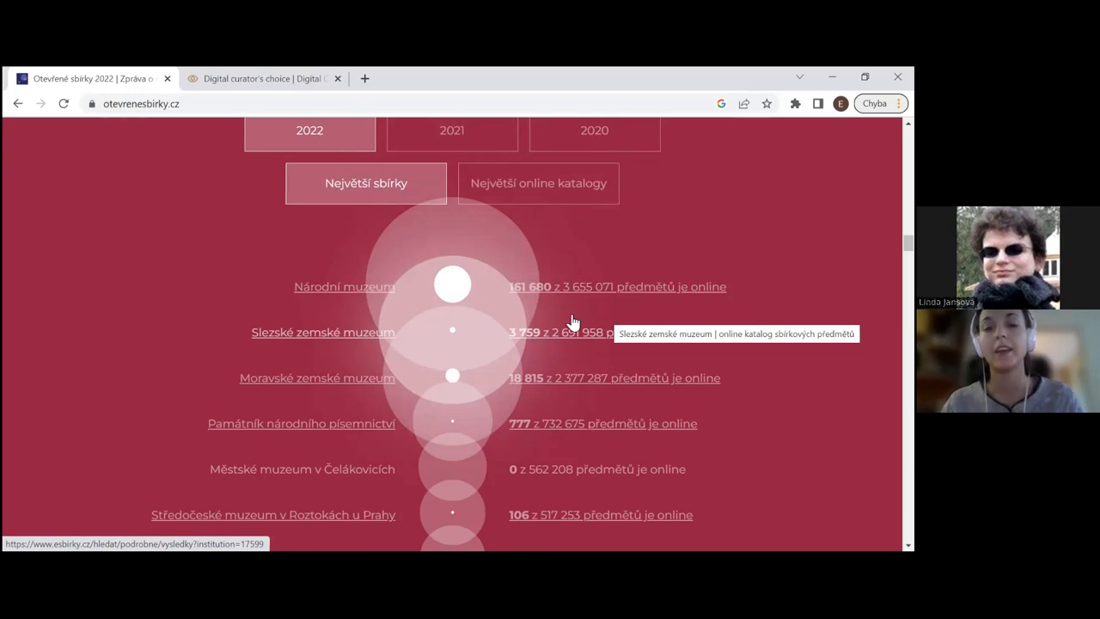
Step: Scroll through the 'Největší sbírky' ranking to the small institutions and the benefits section
{"action": "scroll", "scroll_direction": "down", "scroll_amount": 3}
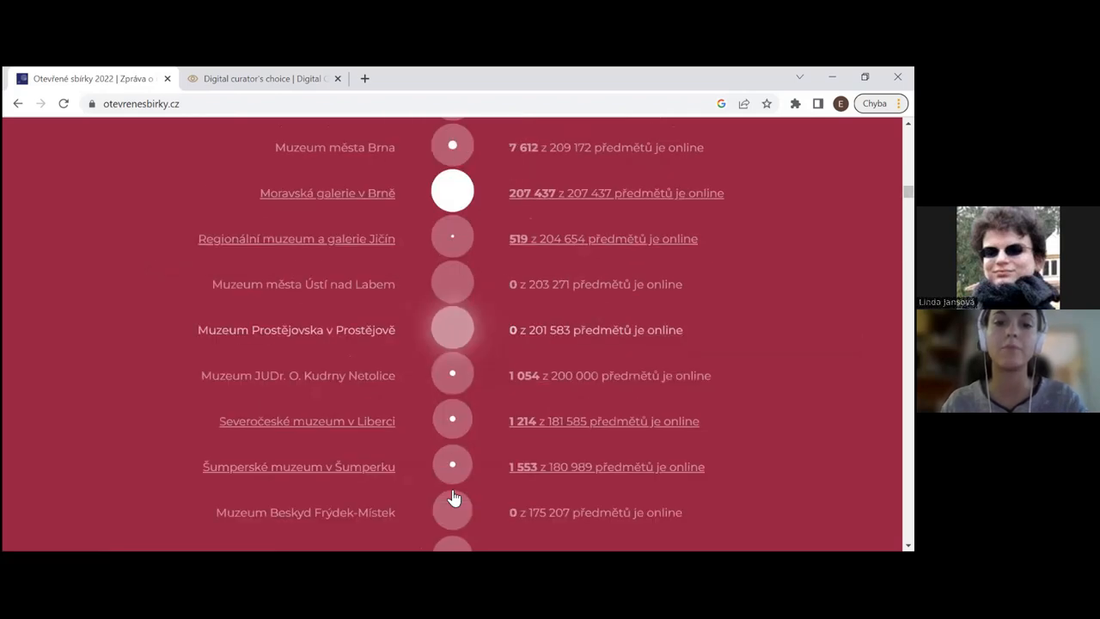
{"action": "scroll", "scroll_direction": "down", "scroll_amount": 3}
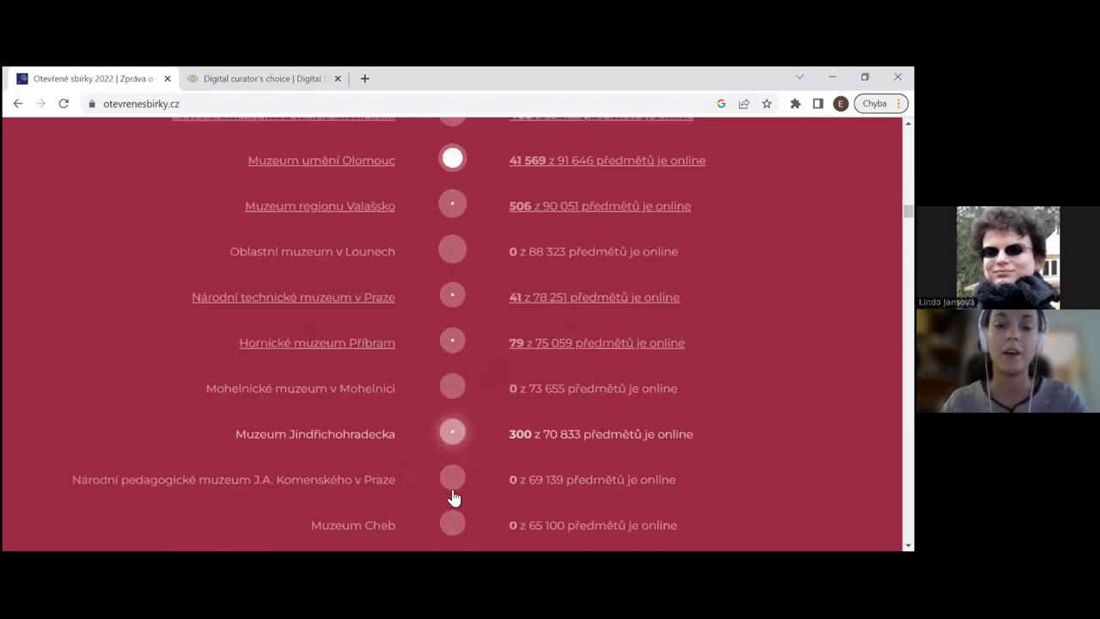
{"action": "scroll", "scroll_direction": "down", "scroll_amount": 3}
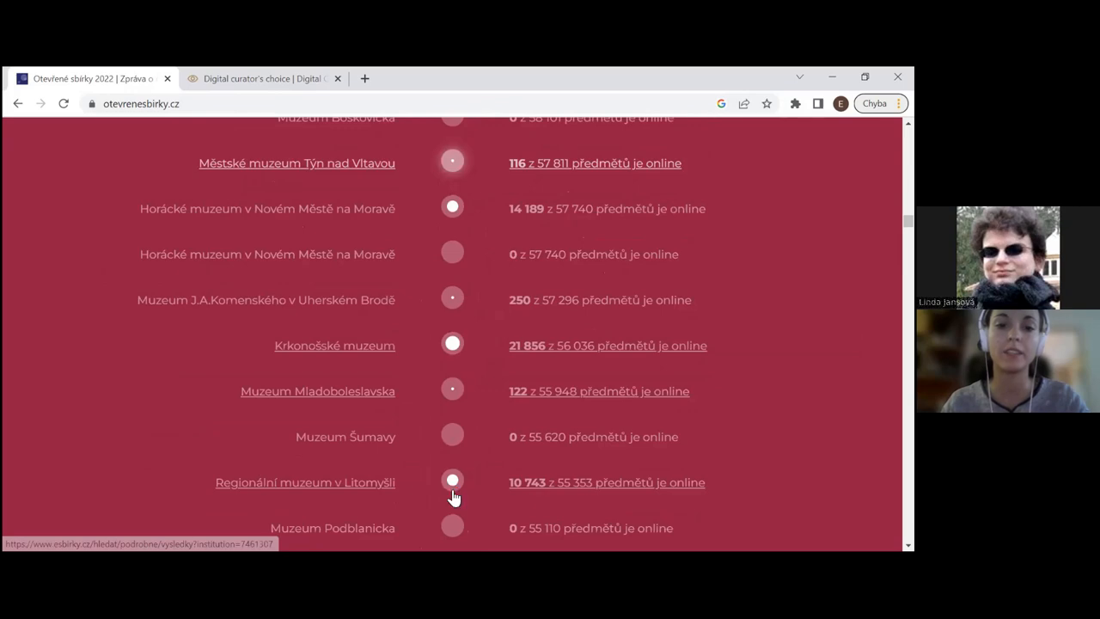
{"action": "scroll", "scroll_direction": "down", "scroll_amount": 3}
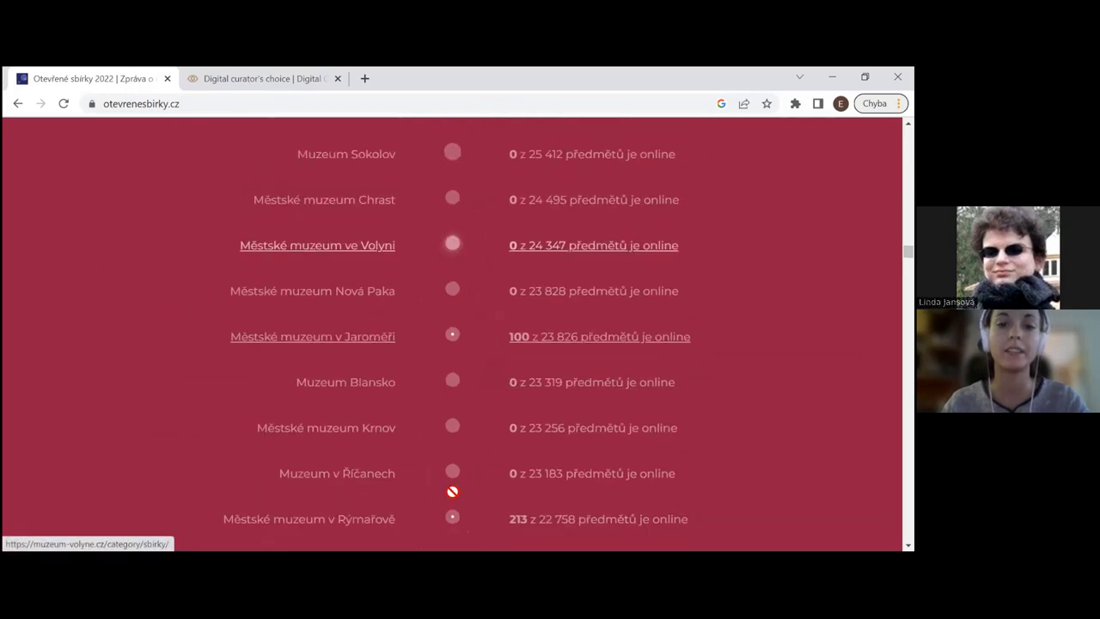
{"action": "scroll", "scroll_direction": "down", "scroll_amount": 3}
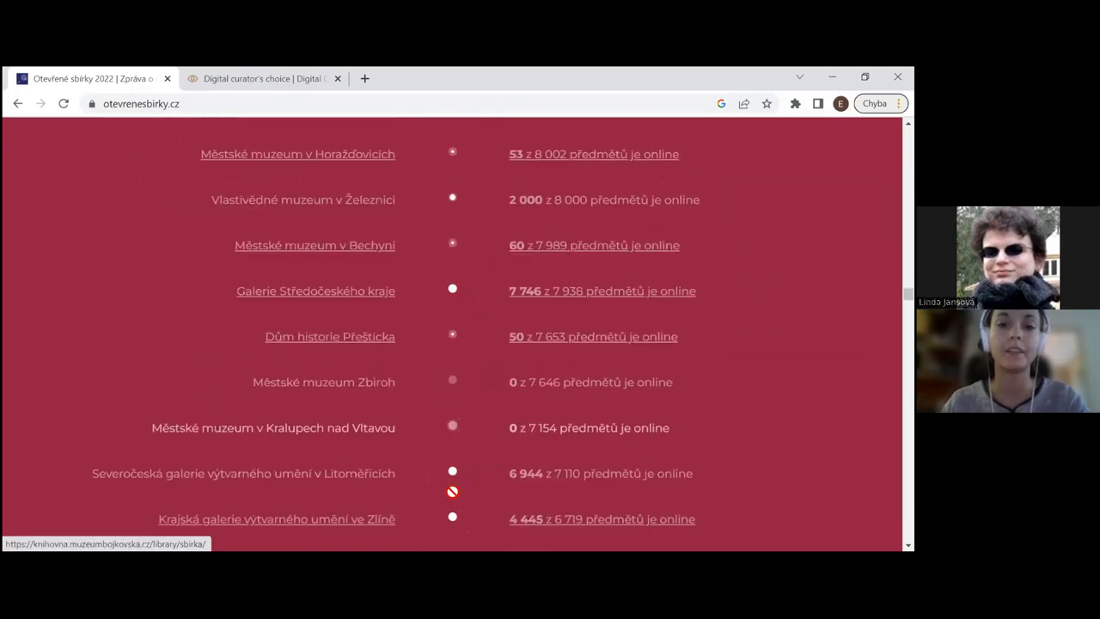
{"action": "scroll", "scroll_direction": "down", "scroll_amount": 3}
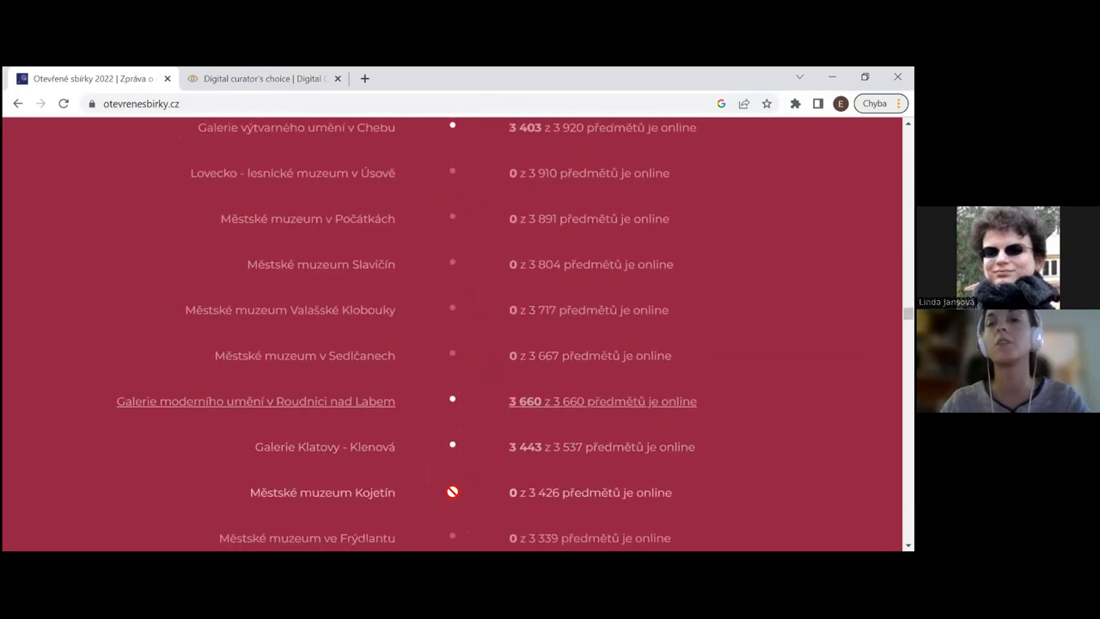
{"action": "scroll", "scroll_direction": "down", "scroll_amount": 3}
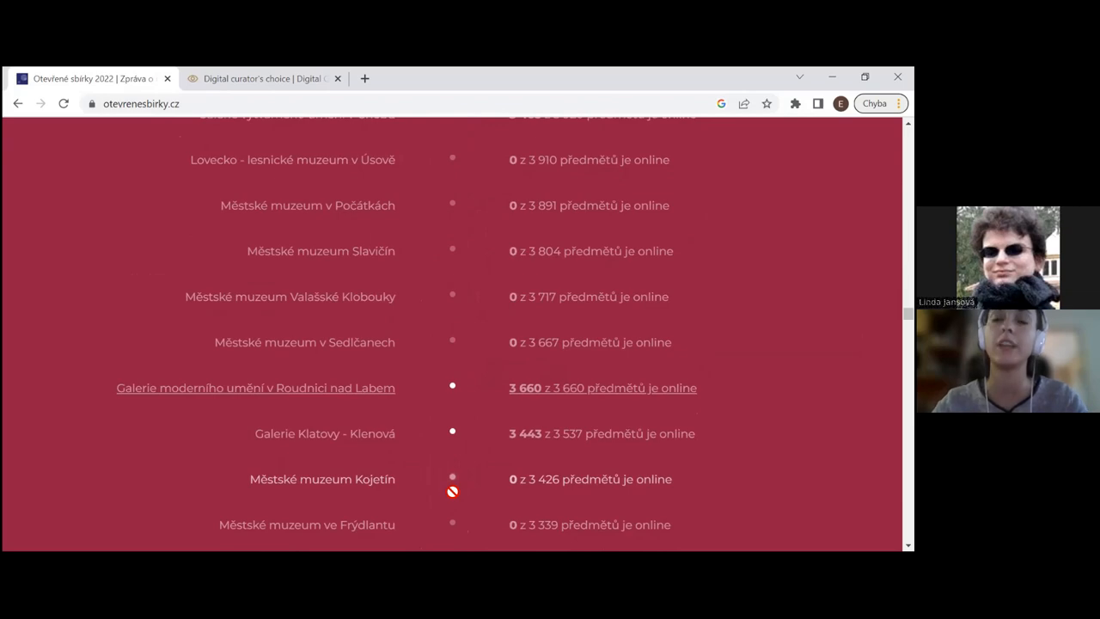
{"action": "scroll", "scroll_direction": "down", "scroll_amount": 3}
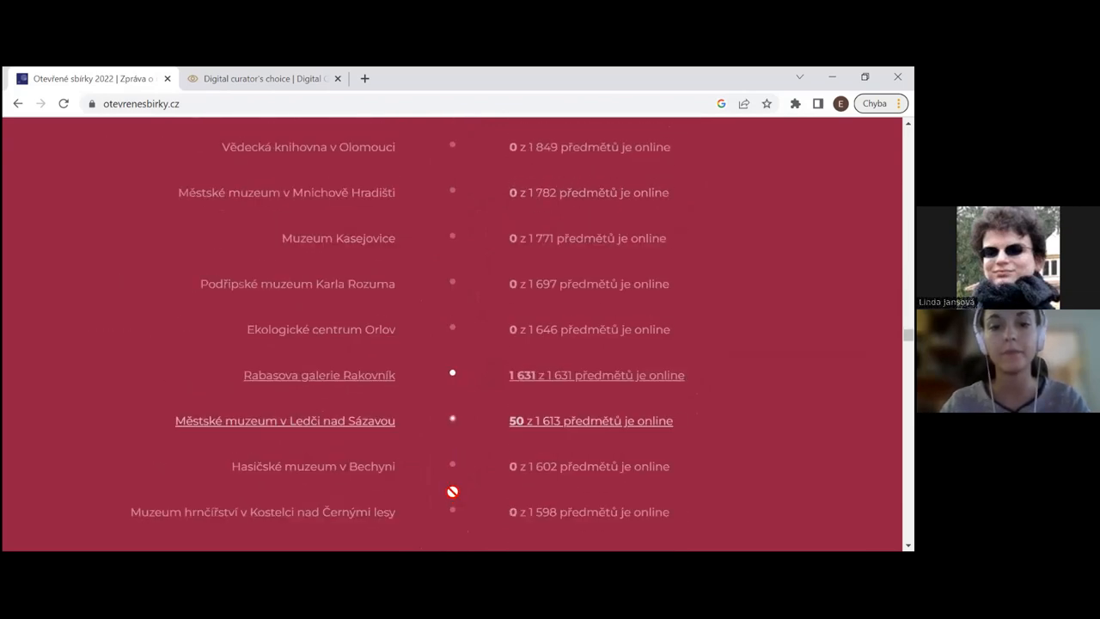
{"action": "scroll", "scroll_direction": "down", "scroll_amount": 3}
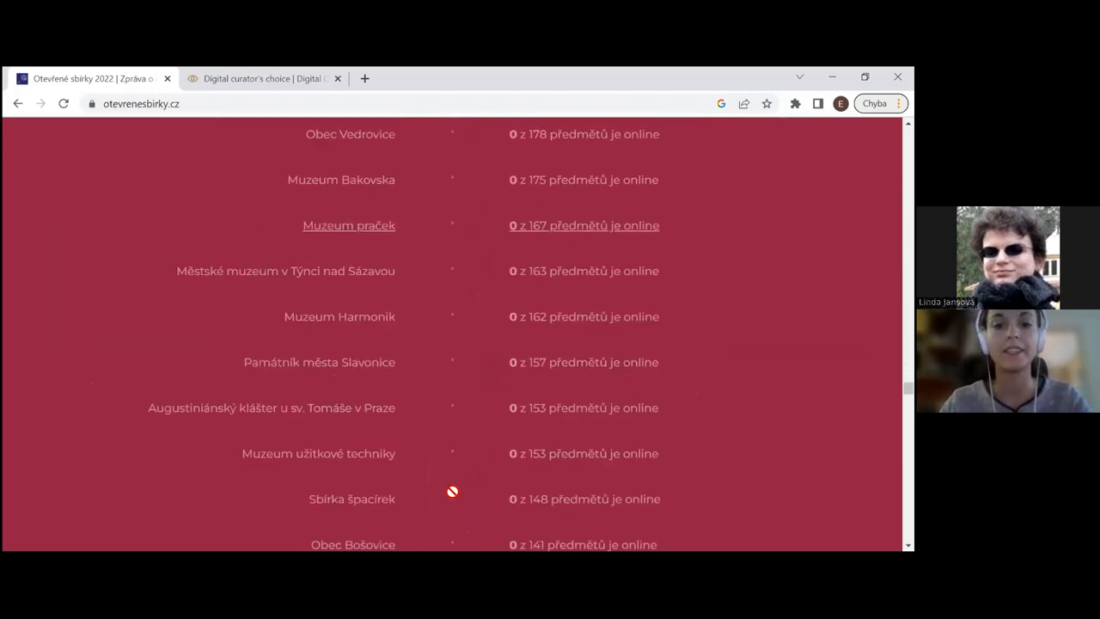
{"action": "scroll", "scroll_direction": "down", "scroll_amount": 3}
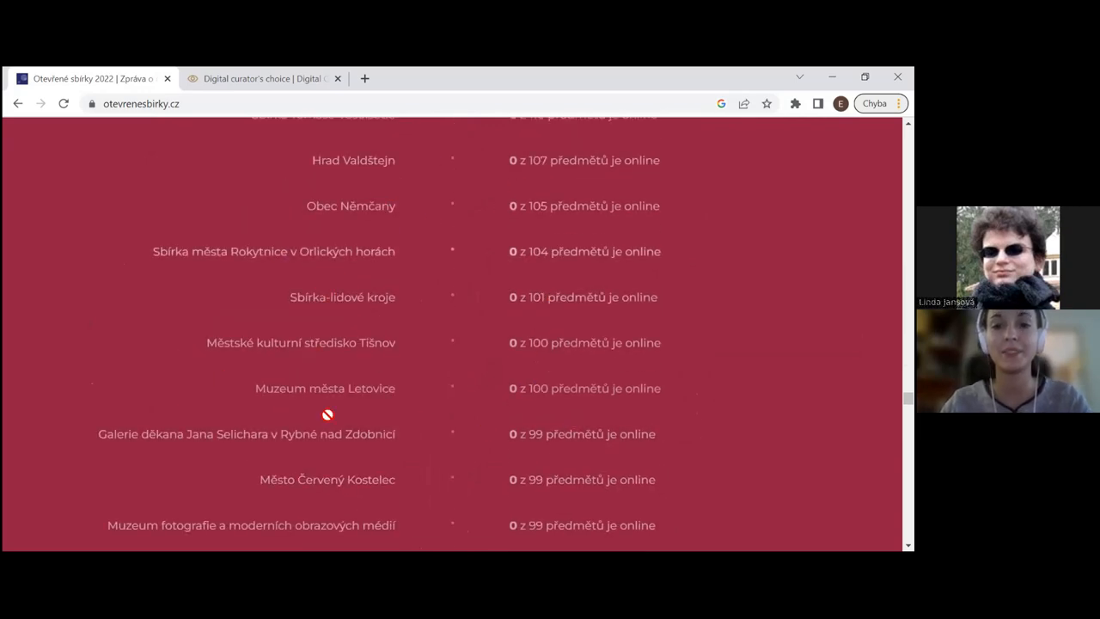
{"action": "scroll", "scroll_direction": "down", "scroll_amount": 3}
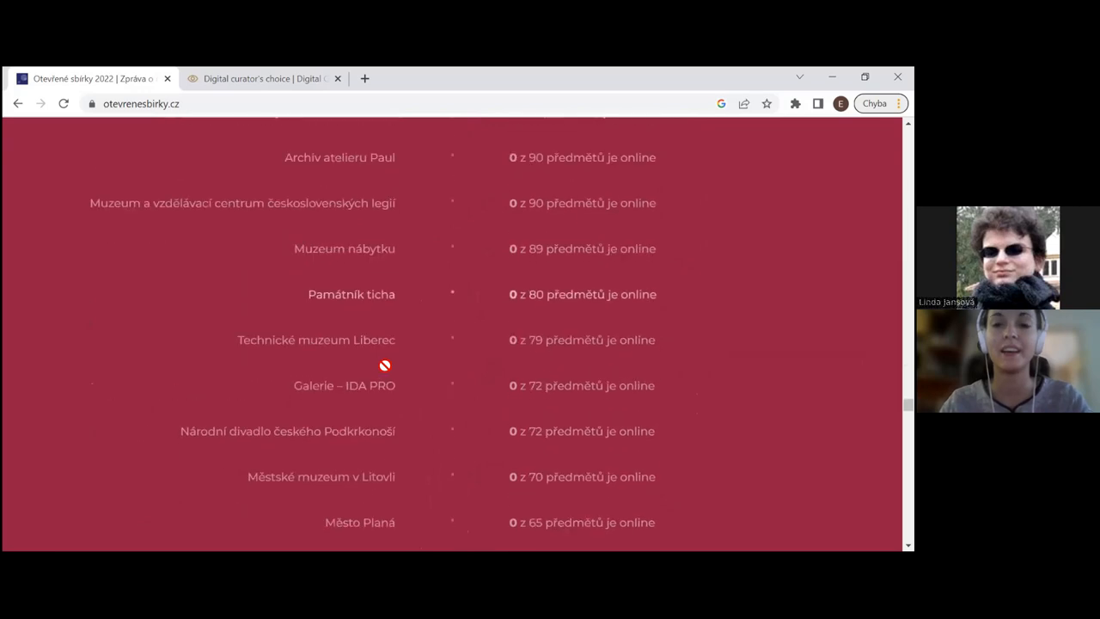
{"action": "scroll", "scroll_direction": "down", "scroll_amount": 3}
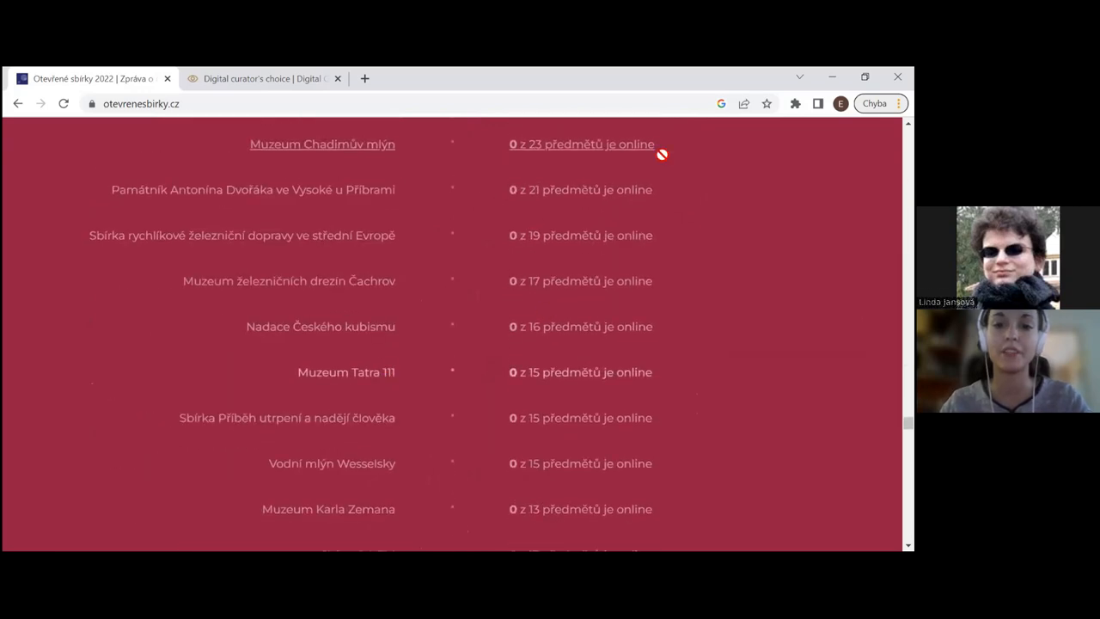
{"action": "scroll", "scroll_direction": "down", "scroll_amount": 3}
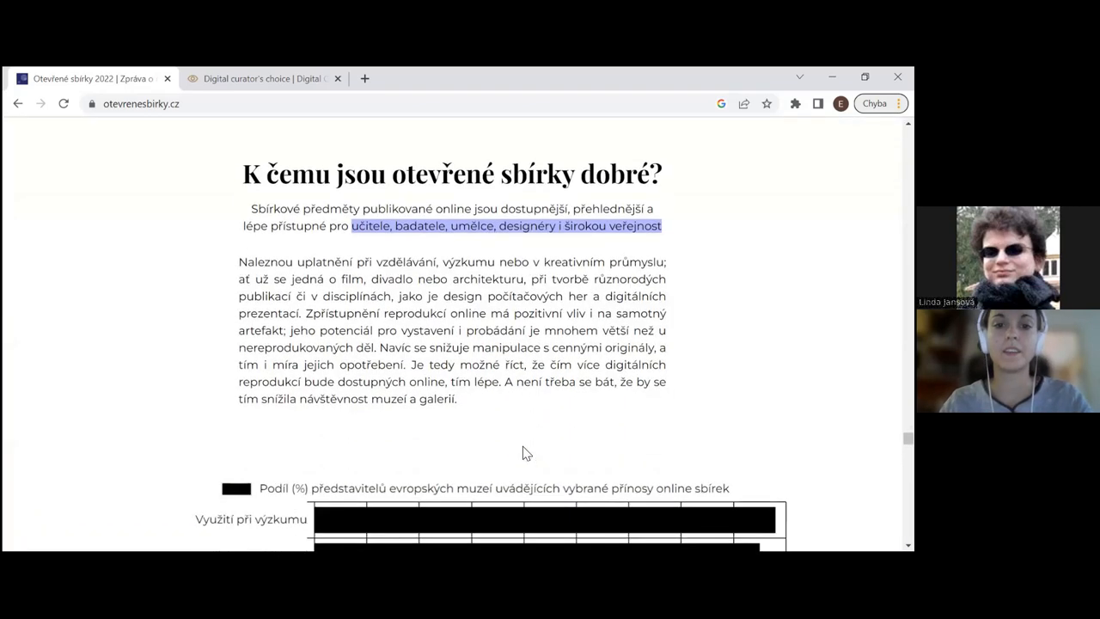
Step: Scroll past the benefits bar chart to the 'Online přístupných předmětů' growth chart
{"action": "scroll", "scroll_direction": "down", "scroll_amount": 3}
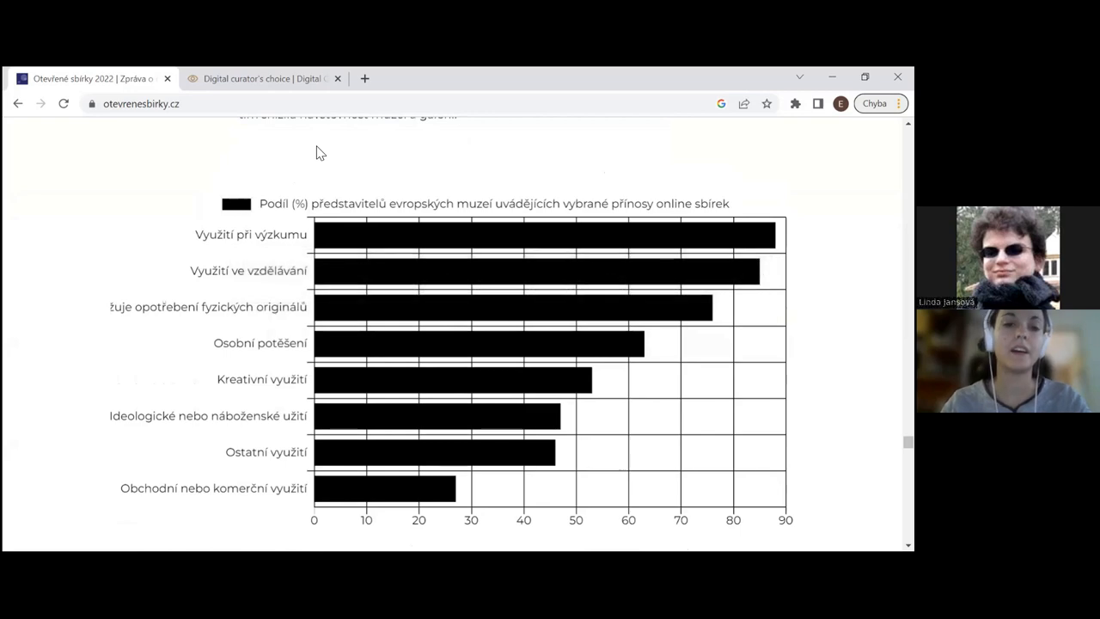
{"action": "mouse_move", "coordinate": [317, 336]}
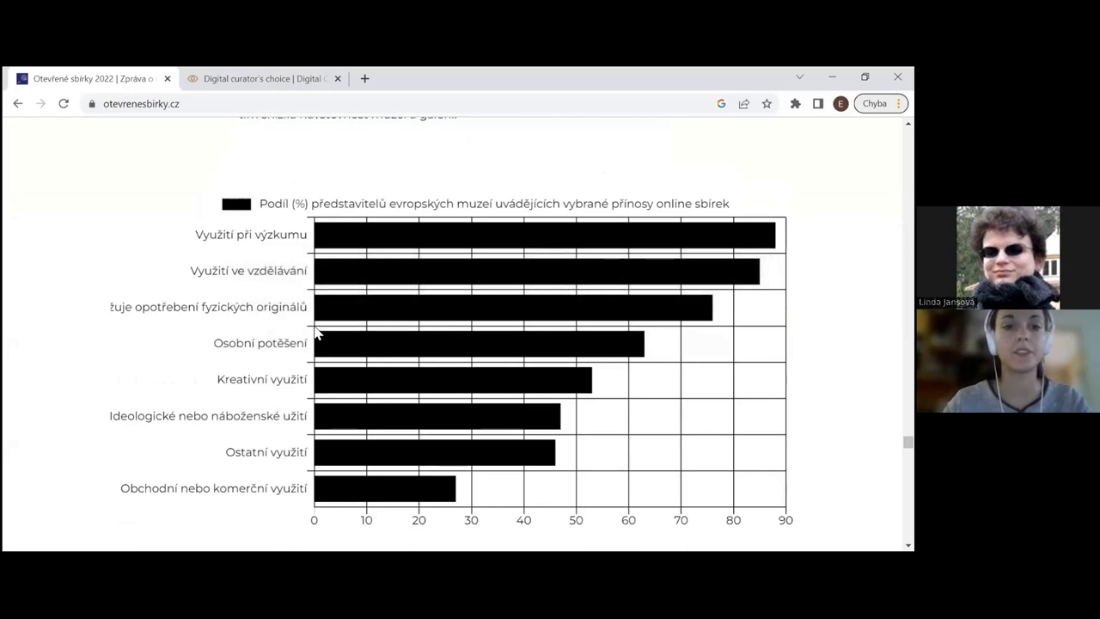
{"action": "mouse_move", "coordinate": [355, 216]}
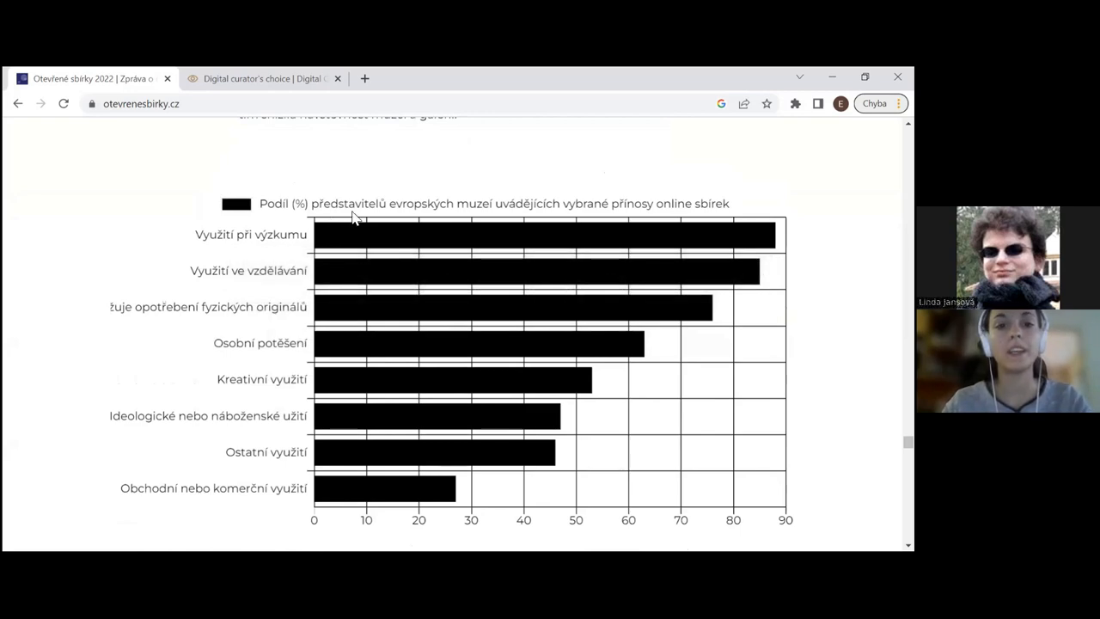
{"action": "scroll", "scroll_direction": "down", "scroll_amount": 3}
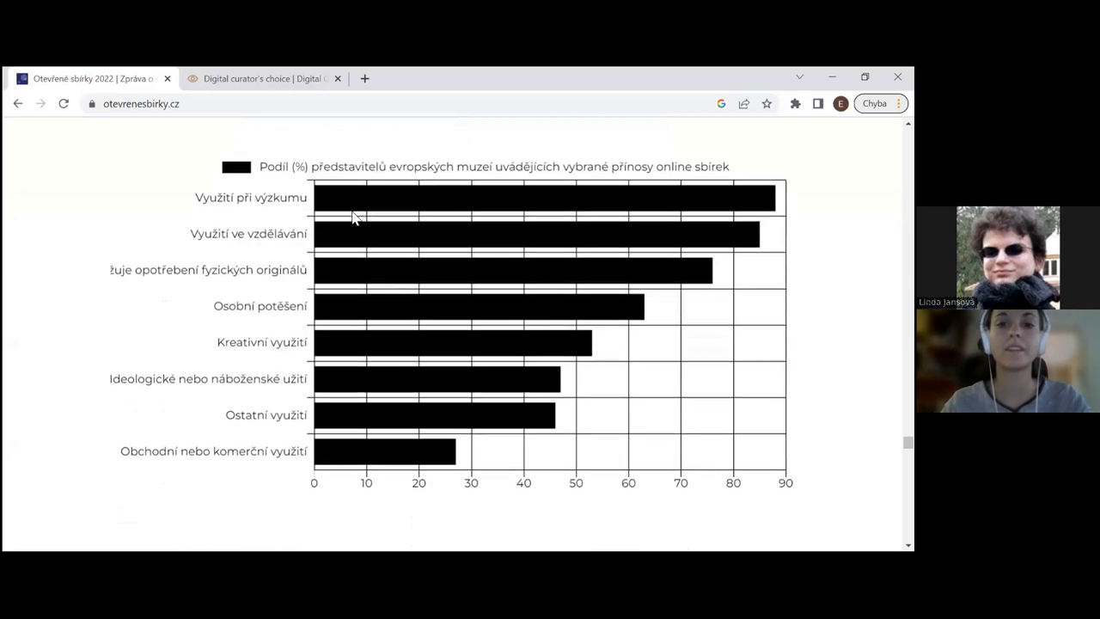
{"action": "scroll", "scroll_direction": "down", "scroll_amount": 3}
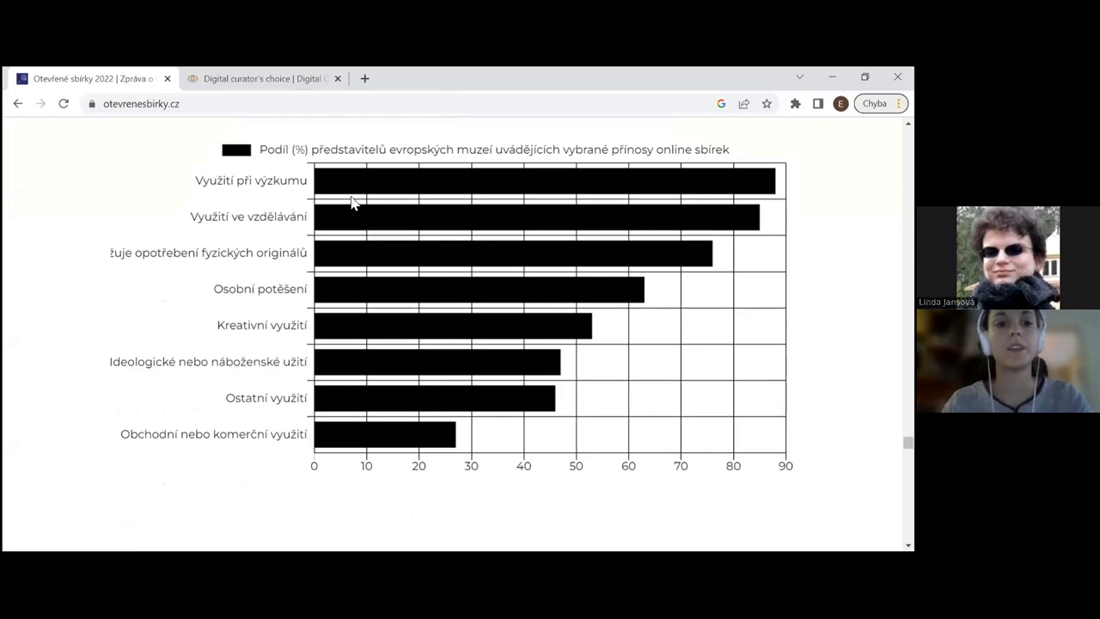
{"action": "mouse_move", "coordinate": [153, 449]}
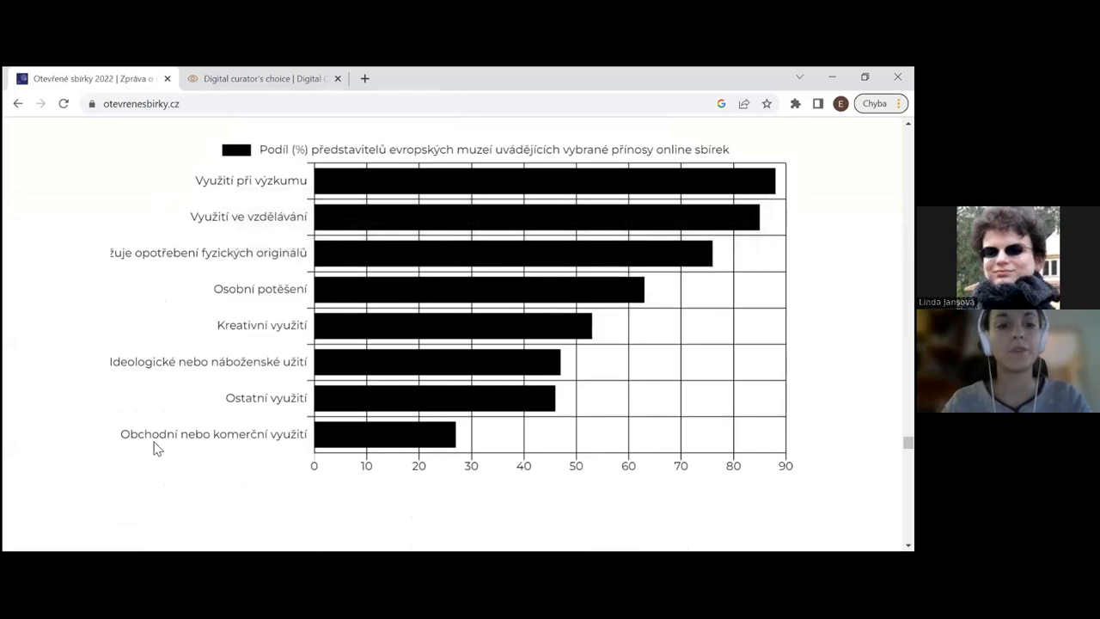
{"action": "mouse_move", "coordinate": [178, 494]}
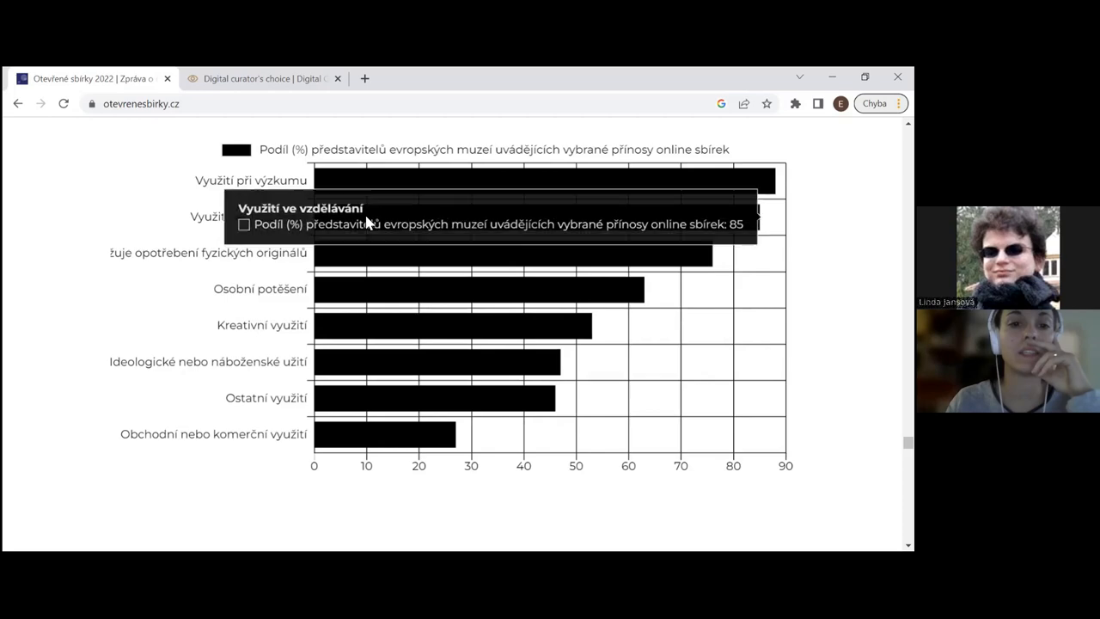
{"action": "mouse_move", "coordinate": [191, 232]}
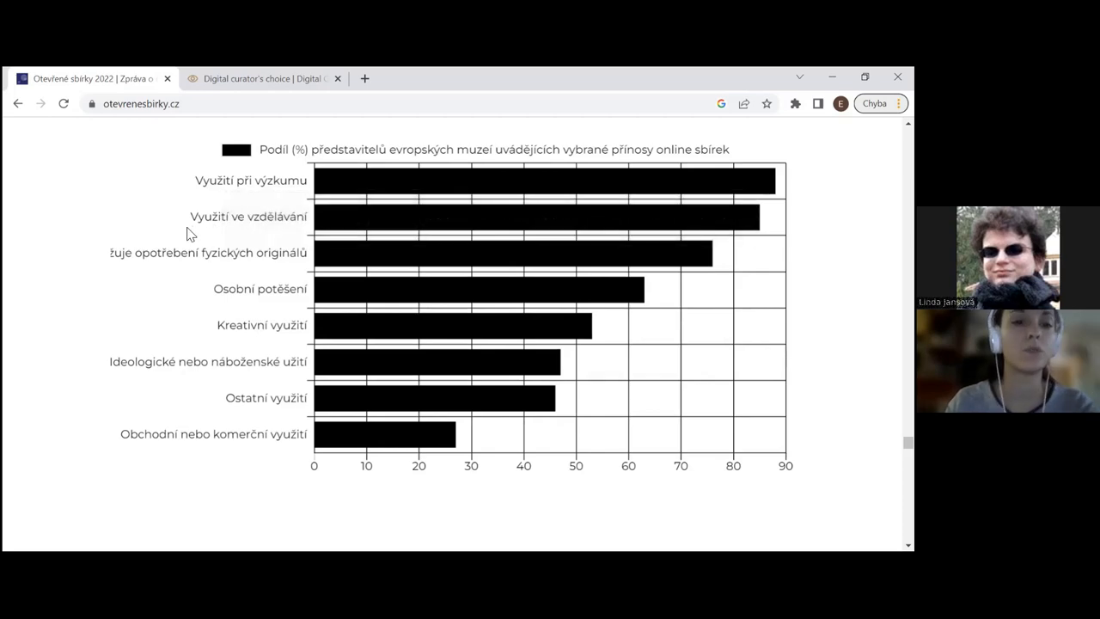
{"action": "scroll", "scroll_direction": "up", "scroll_amount": 3}
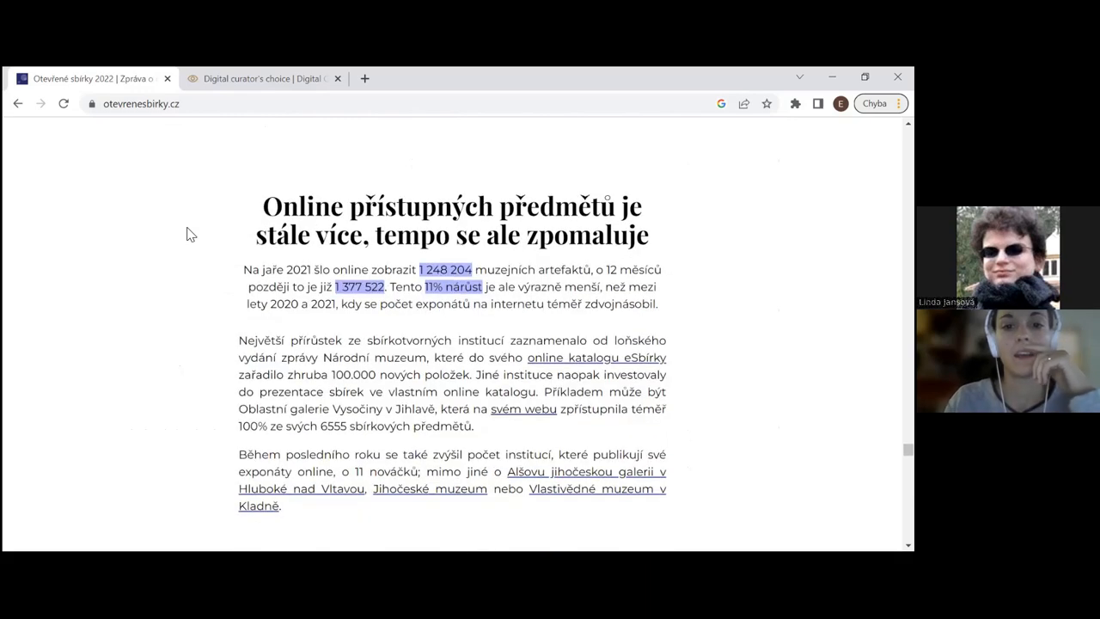
{"action": "scroll", "scroll_direction": "down", "scroll_amount": 3}
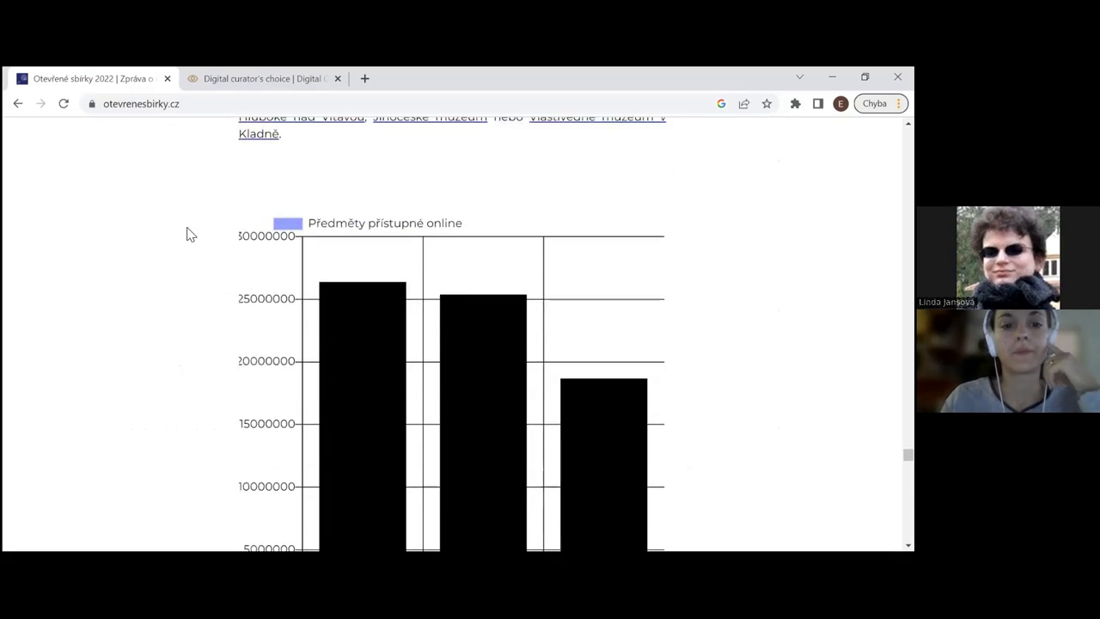
Step: Scroll through the '64% muzeí zaznamenalo zlepšení' chart to the digitised-versus-online pie chart
{"action": "scroll", "scroll_direction": "down", "scroll_amount": 3}
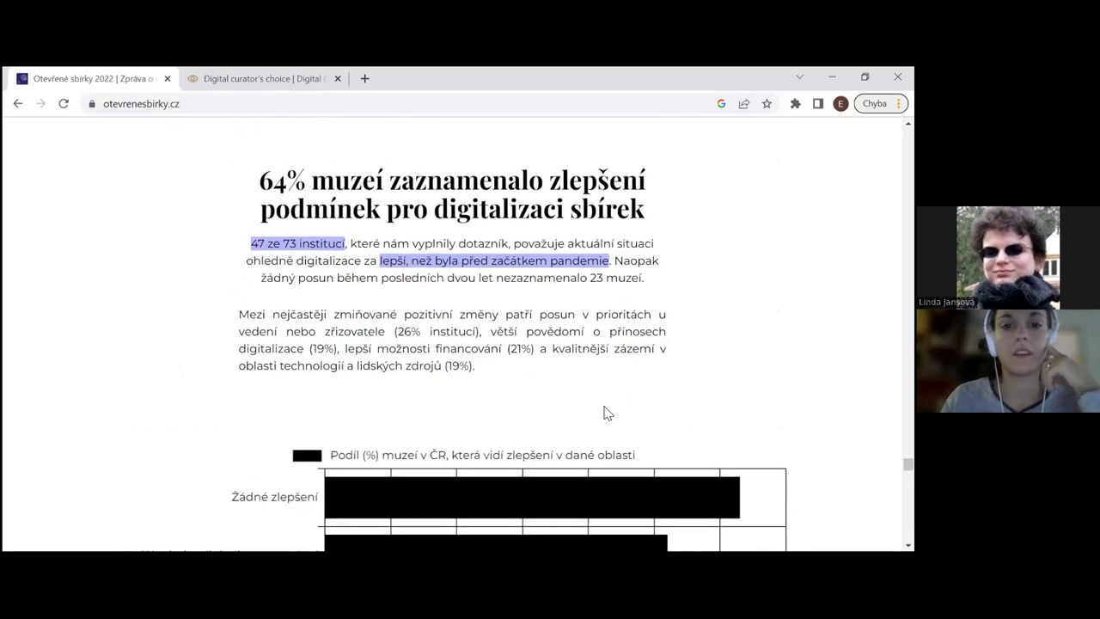
{"action": "scroll", "scroll_direction": "down", "scroll_amount": 3}
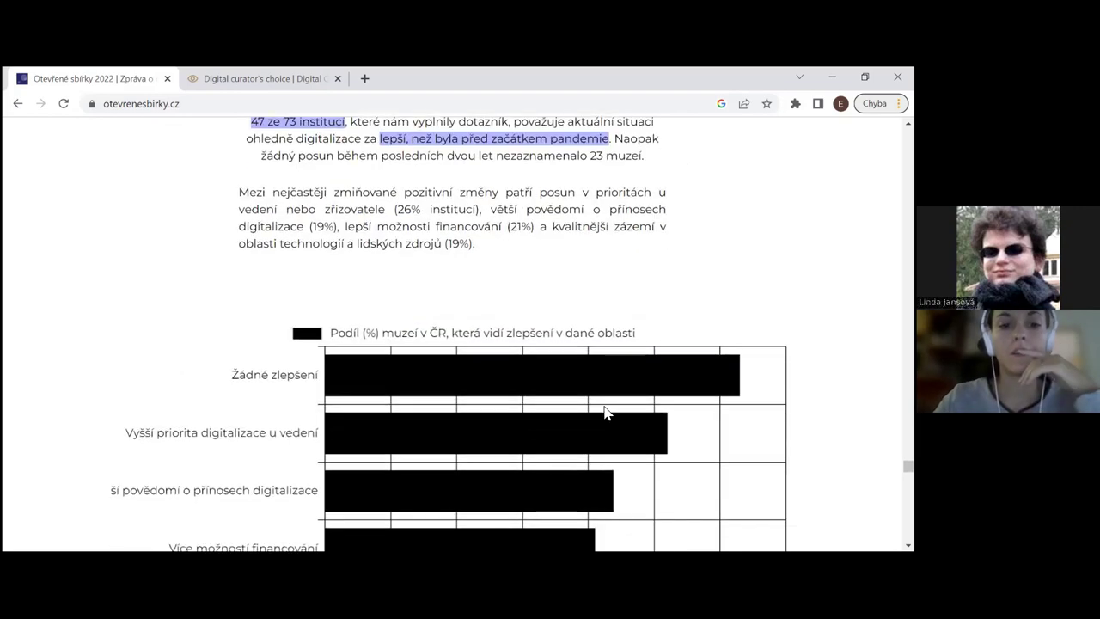
{"action": "scroll", "scroll_direction": "down", "scroll_amount": 3}
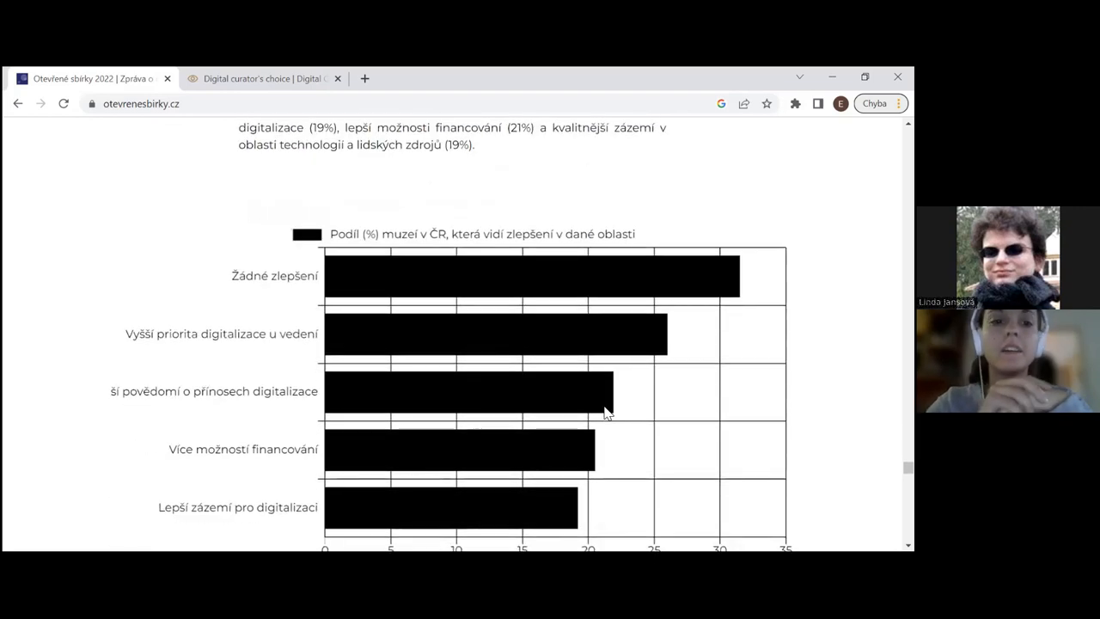
{"action": "scroll", "scroll_direction": "down", "scroll_amount": 3}
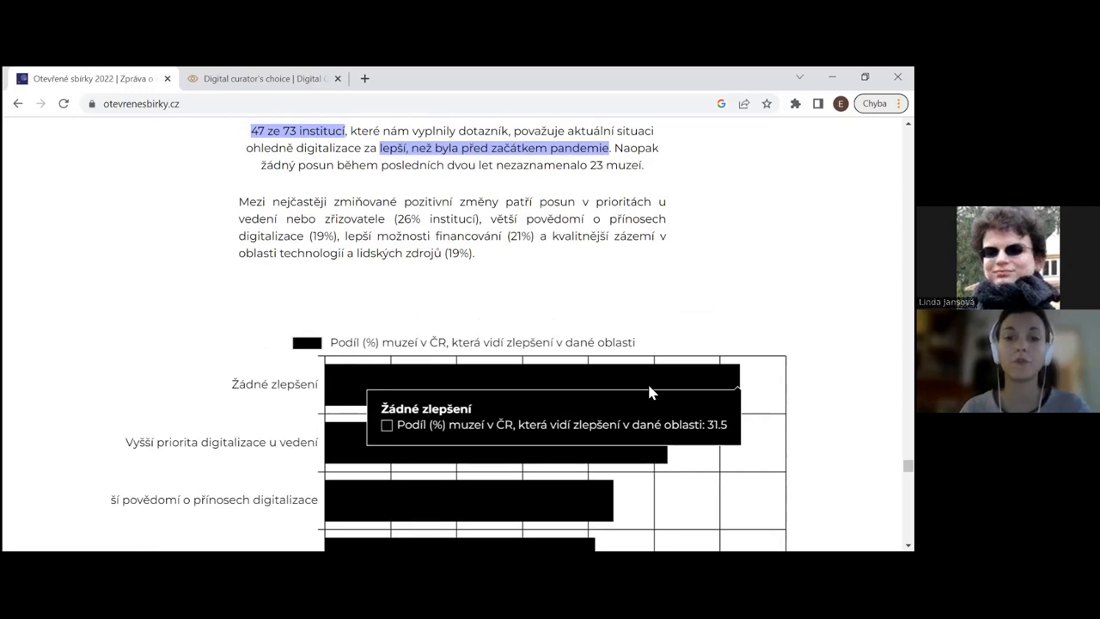
{"action": "scroll", "scroll_direction": "down", "scroll_amount": 3}
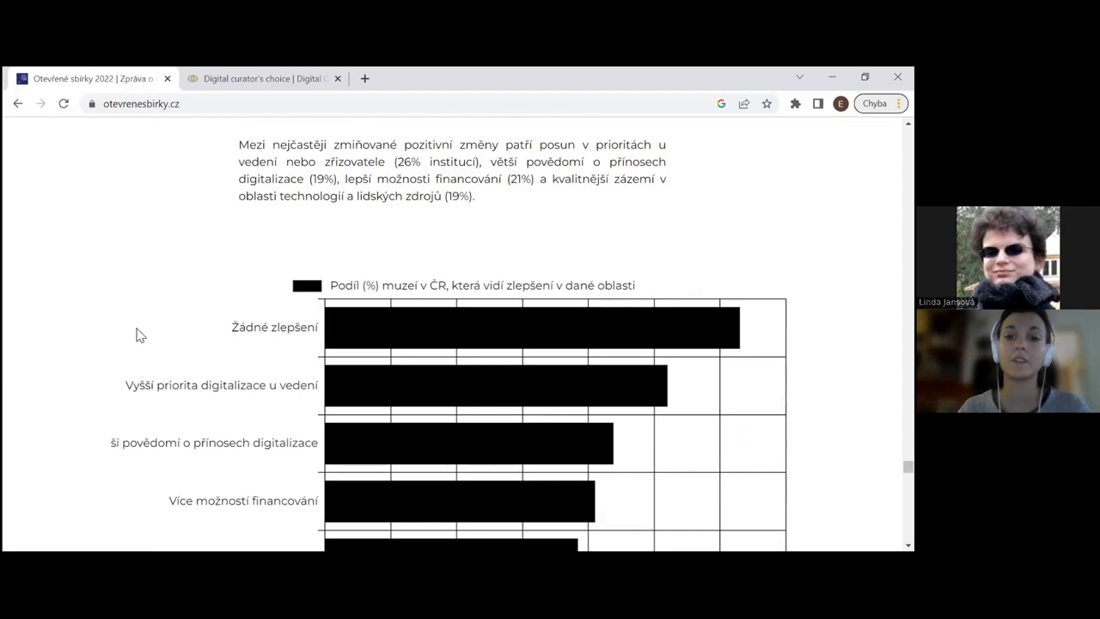
{"action": "scroll", "scroll_direction": "down", "scroll_amount": 3}
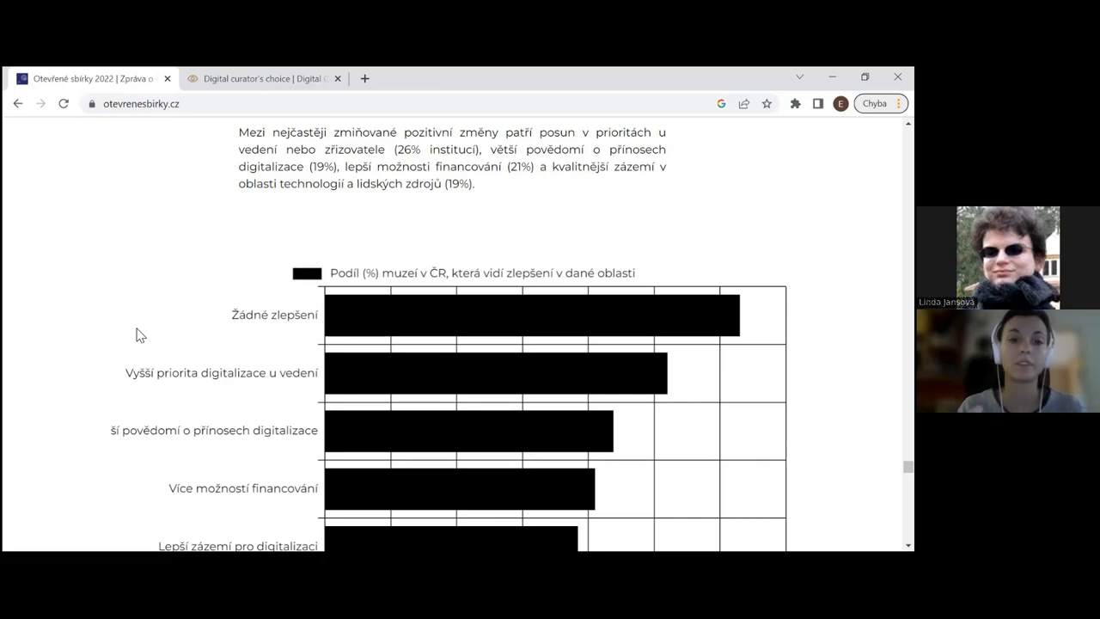
{"action": "scroll", "scroll_direction": "down", "scroll_amount": 3}
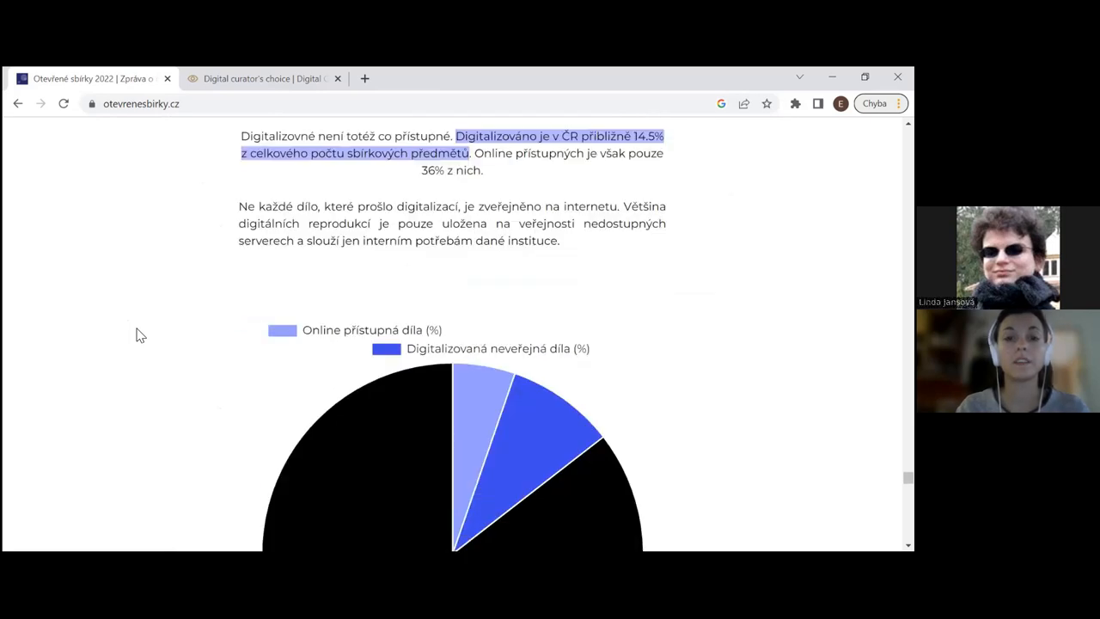
Step: View the 'Pouze 36%' pie chart, then return to the benefits chart ending with commercial use
{"action": "scroll", "scroll_direction": "down", "scroll_amount": 3}
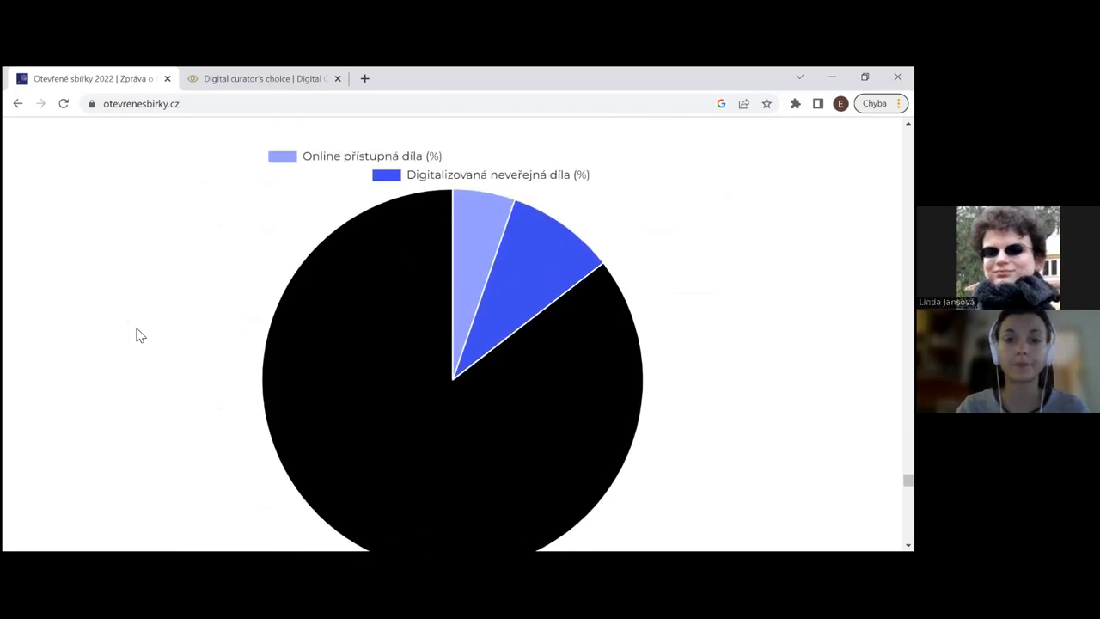
{"action": "scroll", "scroll_direction": "down", "scroll_amount": 3}
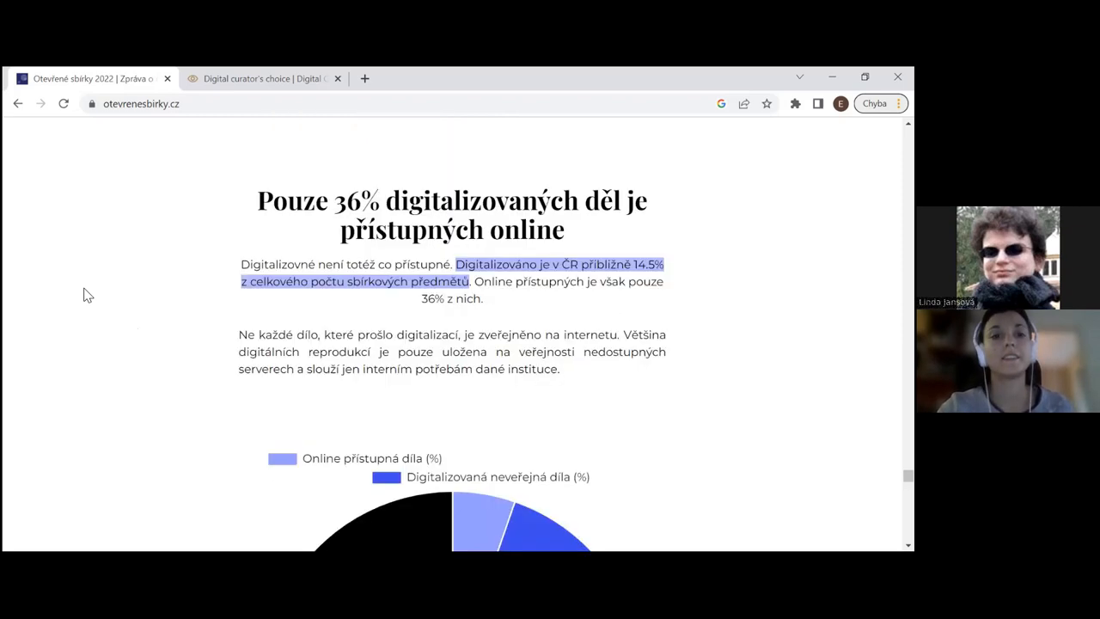
{"action": "scroll", "scroll_direction": "down", "scroll_amount": 3}
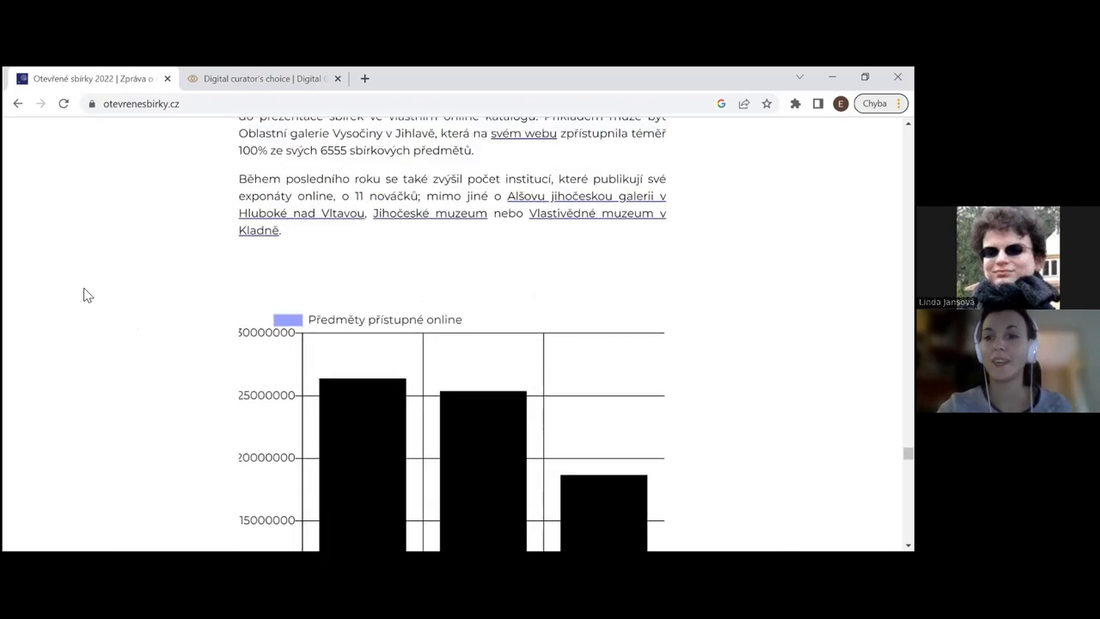
{"action": "scroll", "scroll_direction": "down", "scroll_amount": 3}
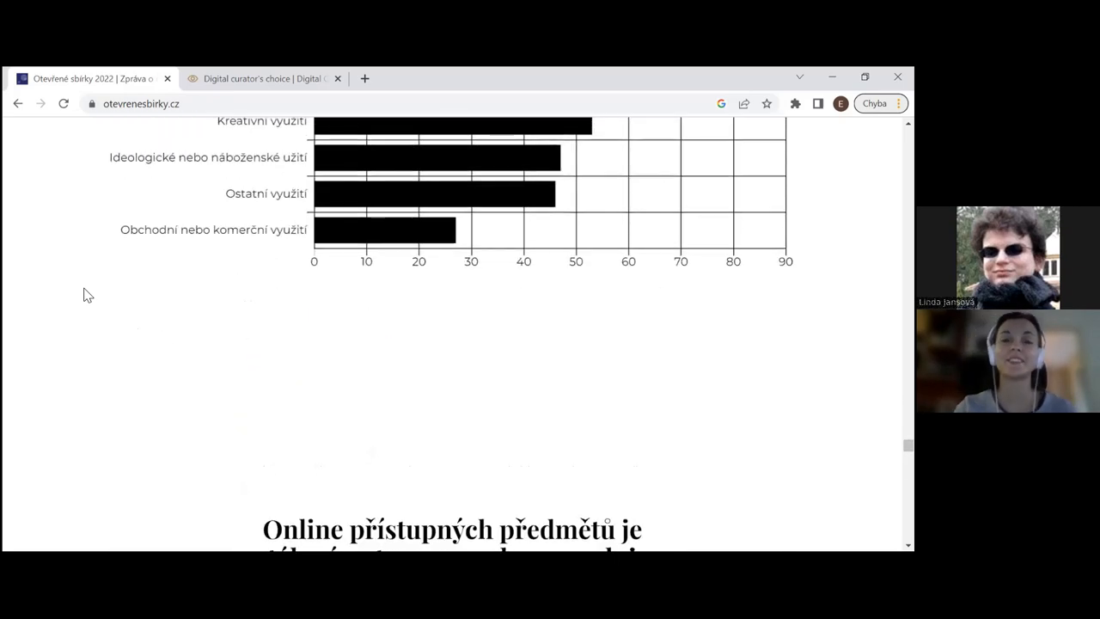